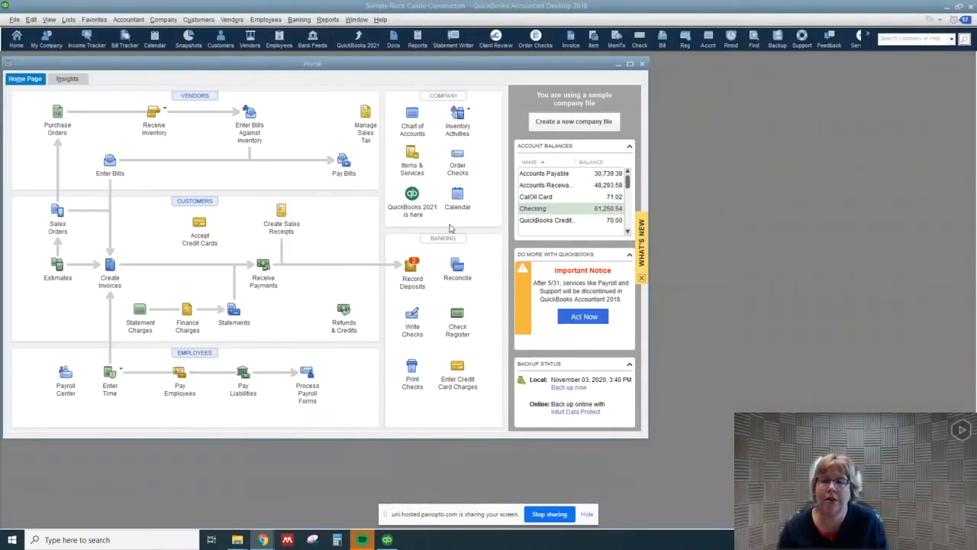
pyautogui.moveTo(386, 188)
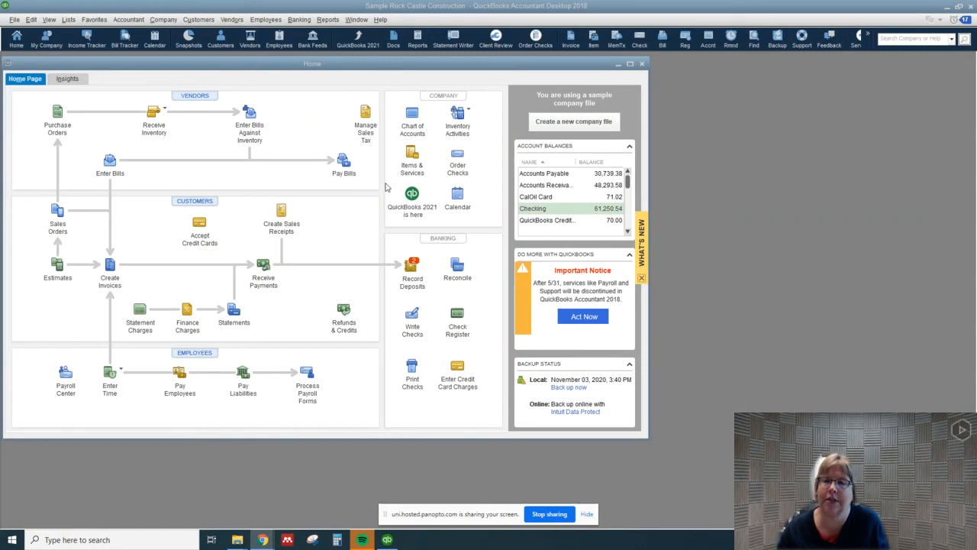
pyautogui.moveTo(281, 214)
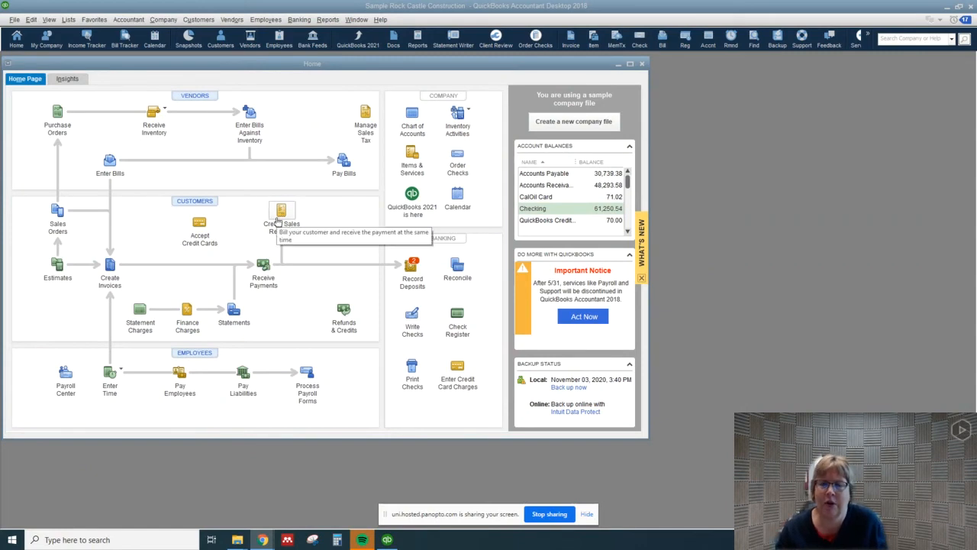
pyautogui.moveTo(269, 259)
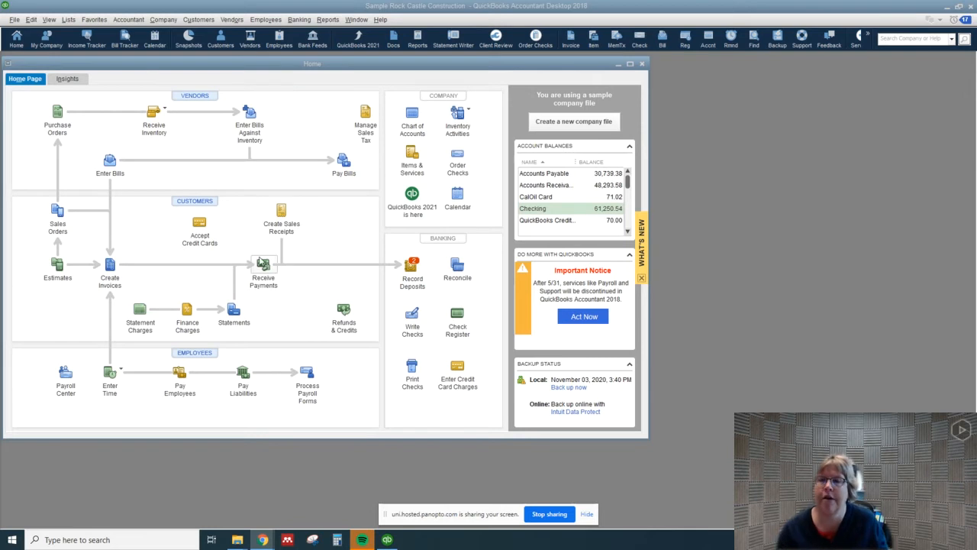
pyautogui.moveTo(261, 275)
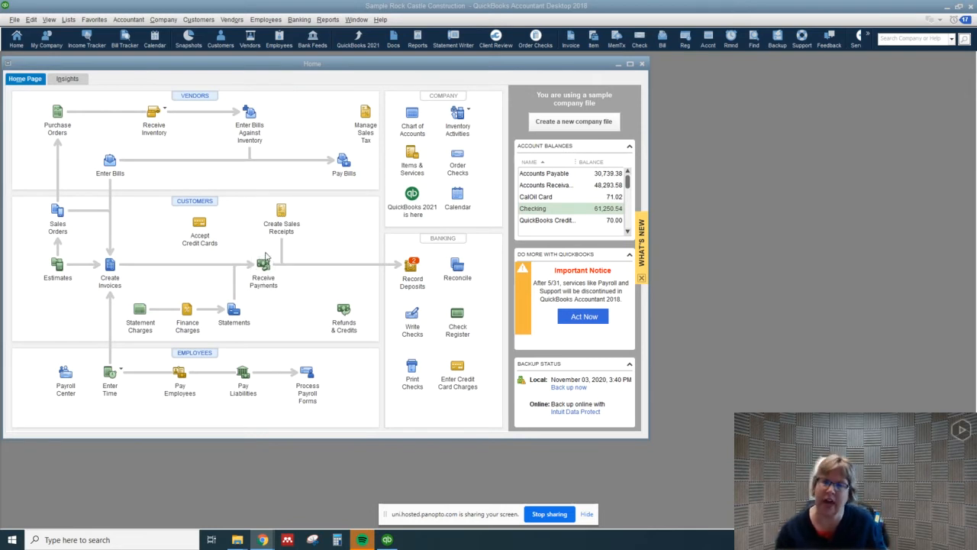
pyautogui.moveTo(217, 290)
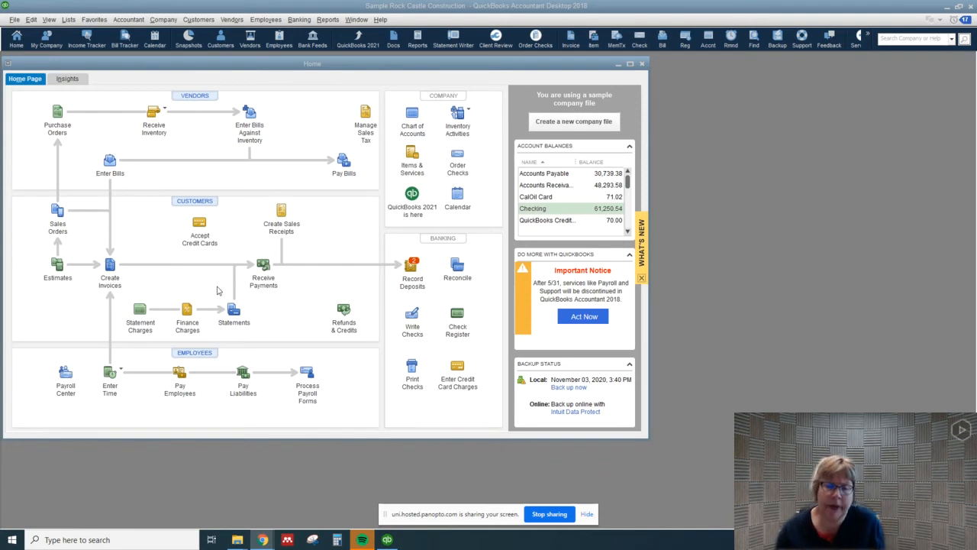
pyautogui.moveTo(204, 293)
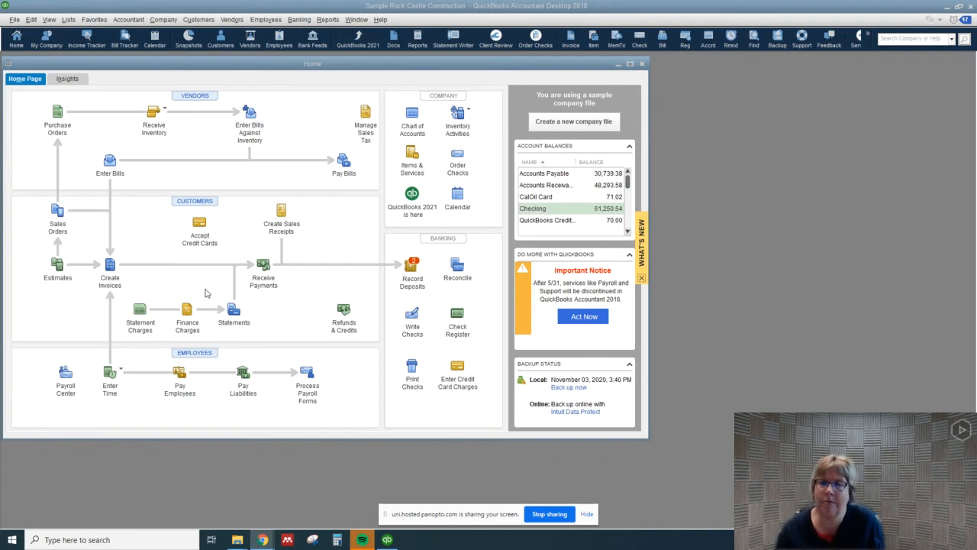
pyautogui.moveTo(311, 237)
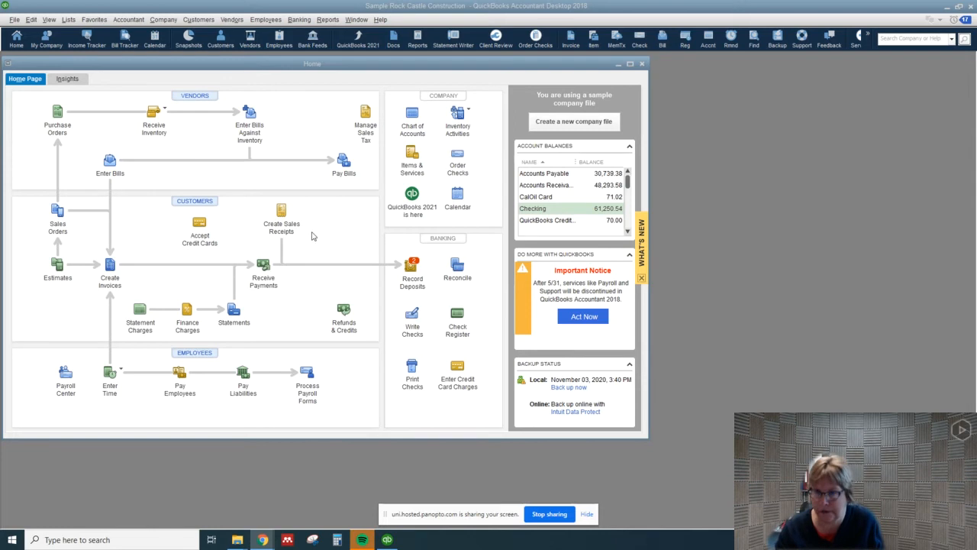
pyautogui.moveTo(303, 240)
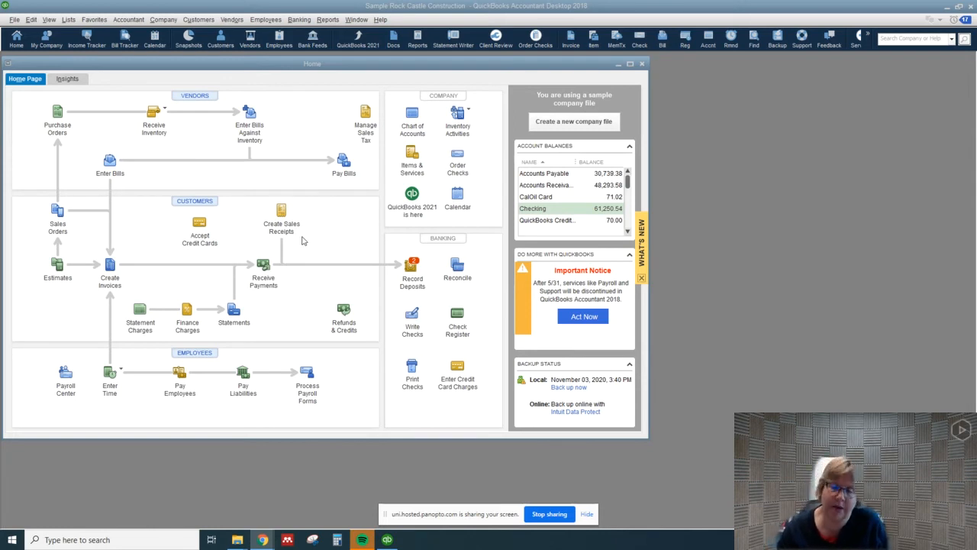
pyautogui.moveTo(281, 210)
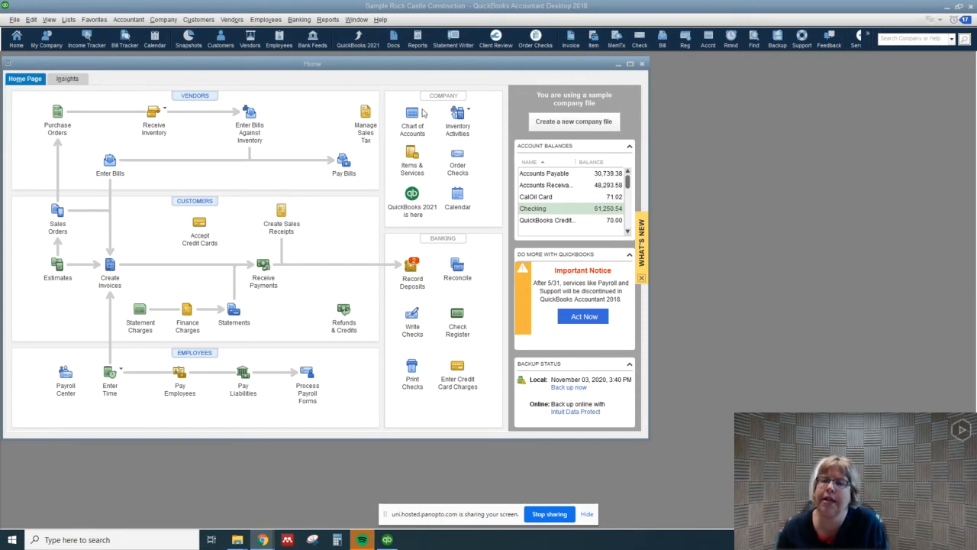
# - From the Chart of Accounts, start a new account of type Other Current Asset
pyautogui.click(412, 118)
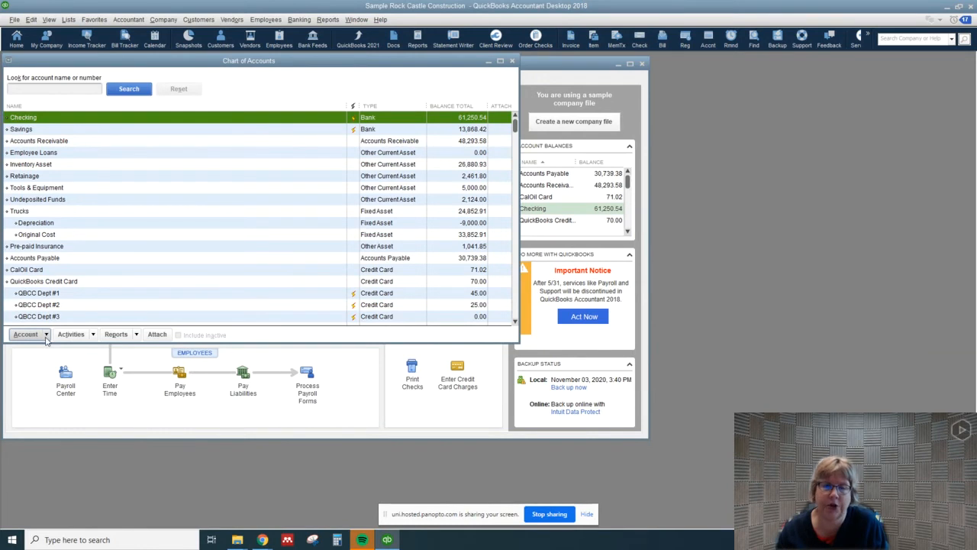
pyautogui.click(29, 335)
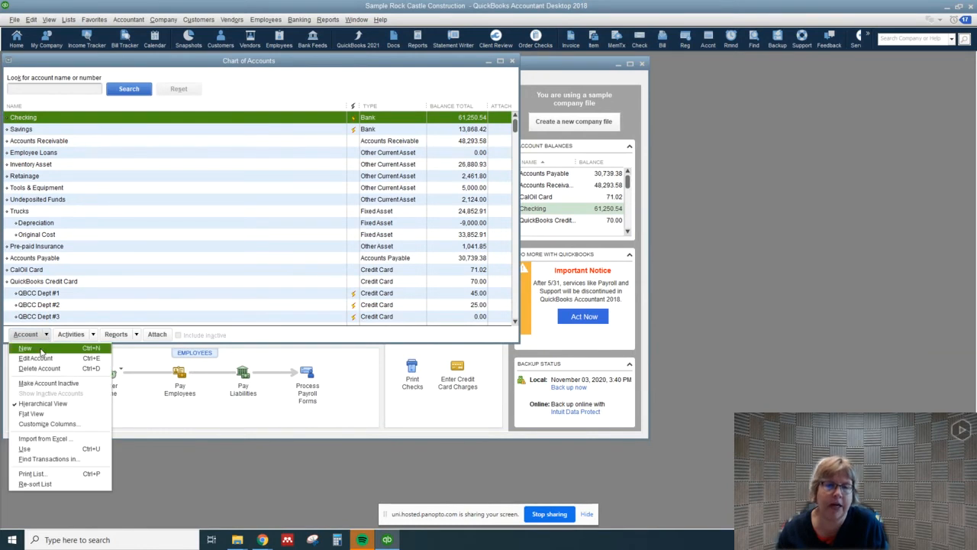
pyautogui.click(25, 348)
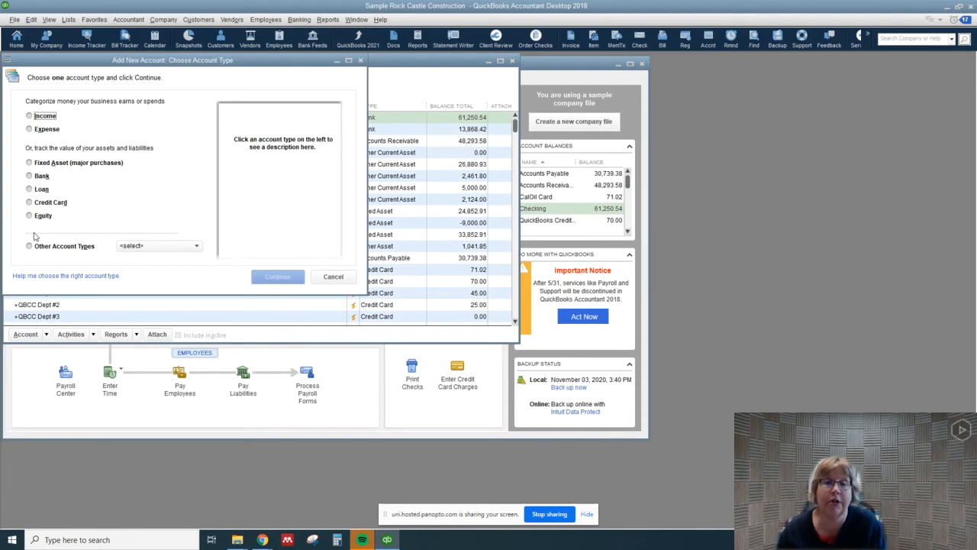
pyautogui.click(195, 245)
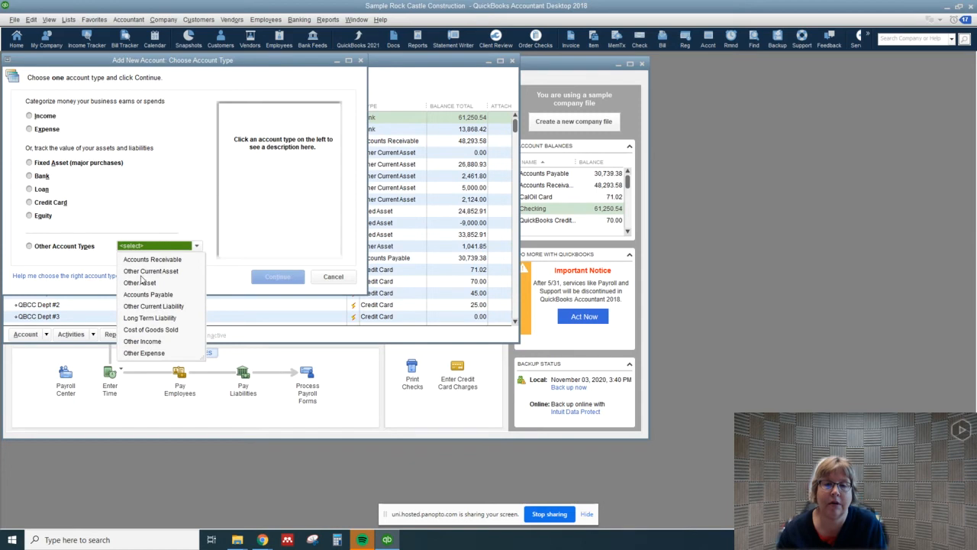
pyautogui.click(150, 271)
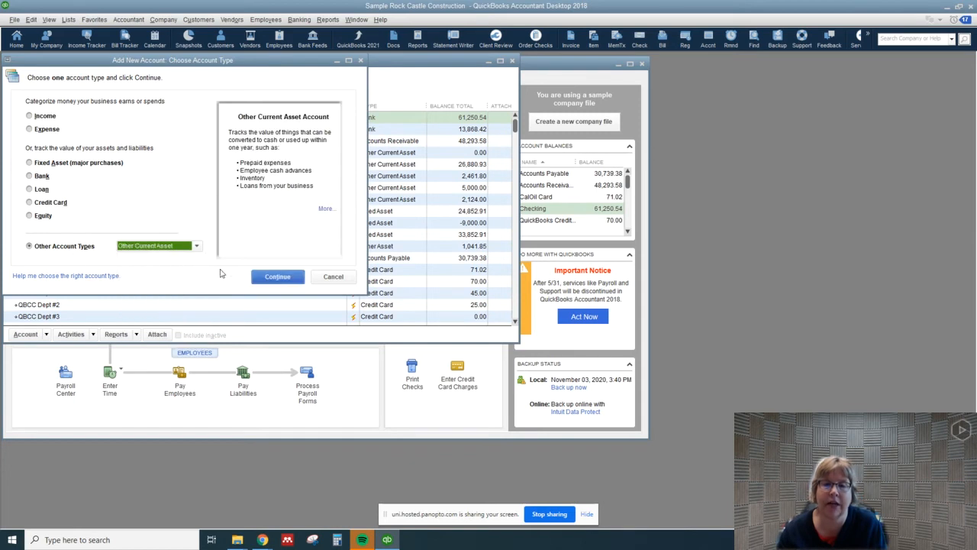
pyautogui.moveTo(277, 276)
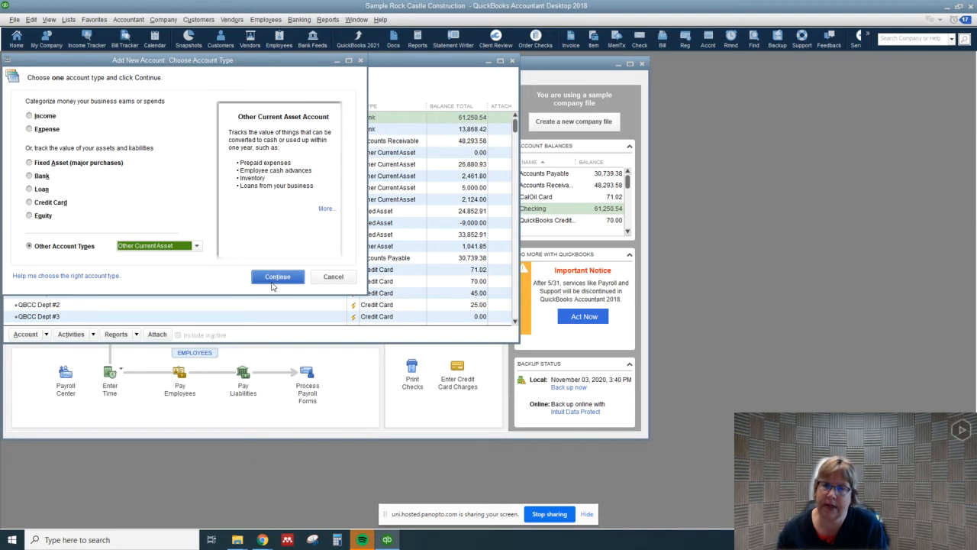
pyautogui.moveTo(266, 288)
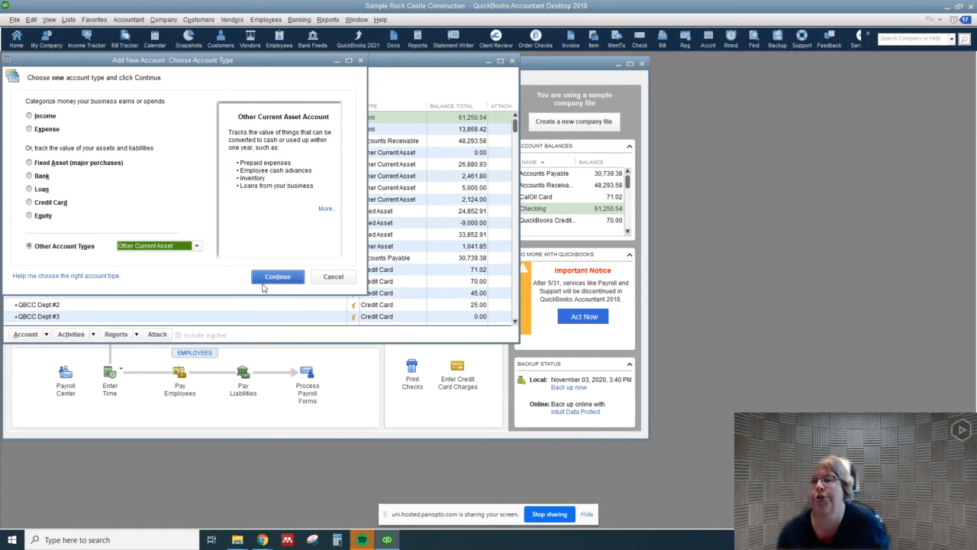
pyautogui.click(277, 276)
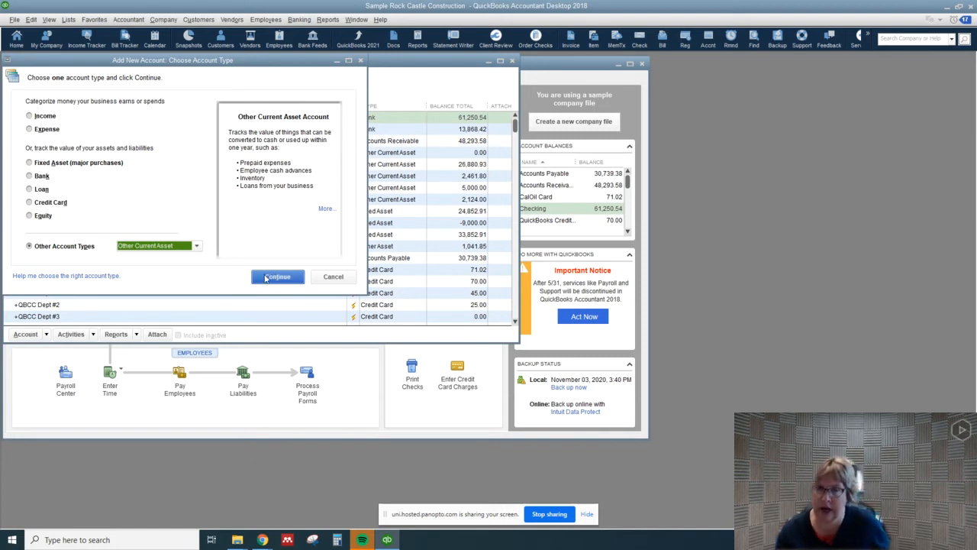
pyautogui.click(277, 277)
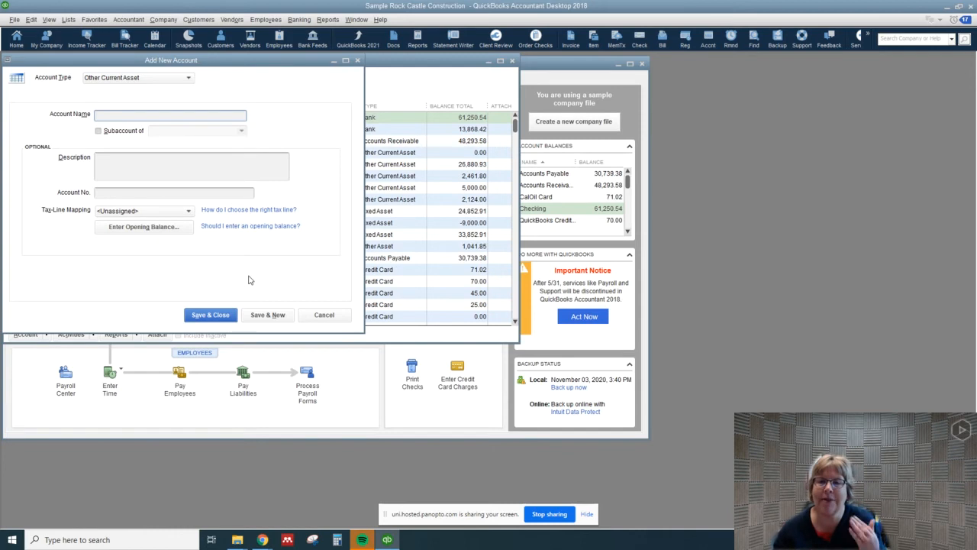
# - Name the new account 'Allowance for Doubtful accounts' and save it
pyautogui.click(171, 115)
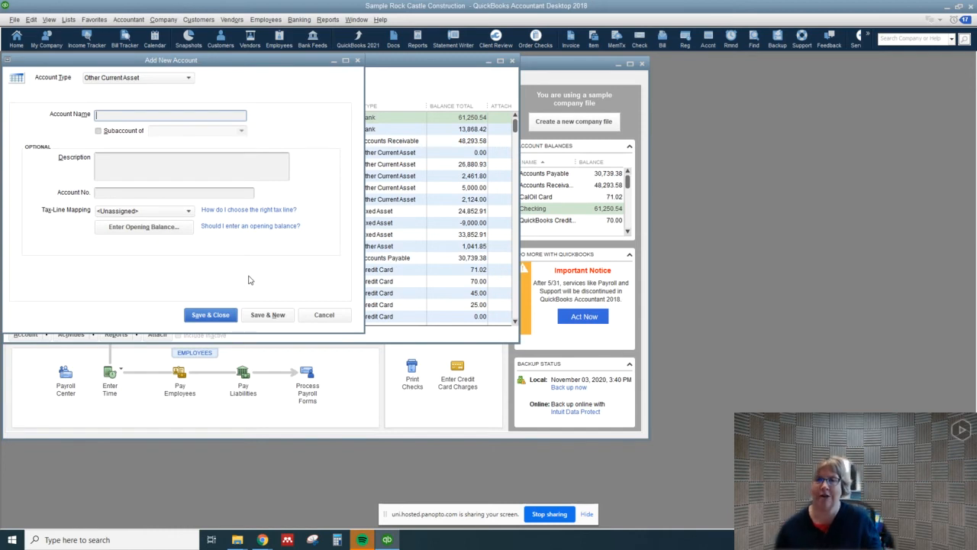
pyautogui.write('A')
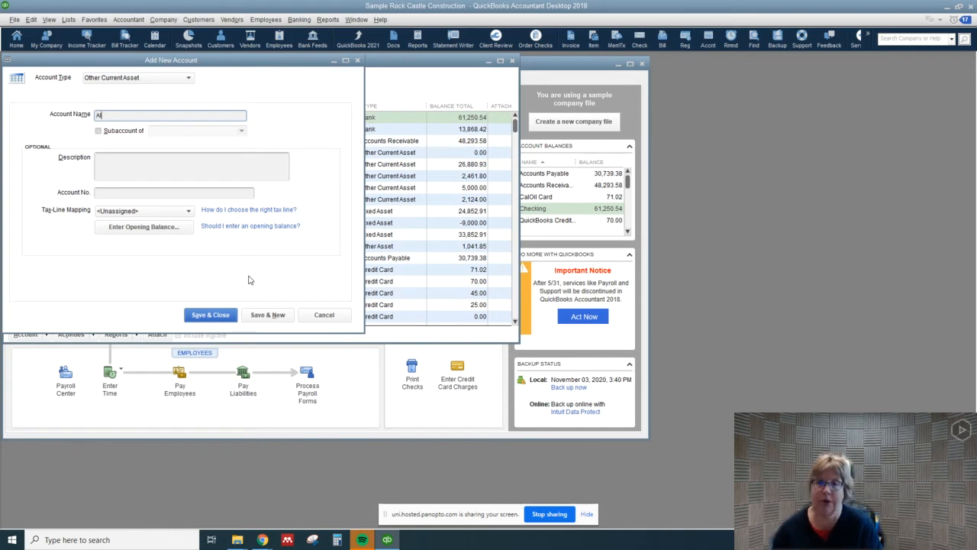
pyautogui.write('Allowance for Doubt')
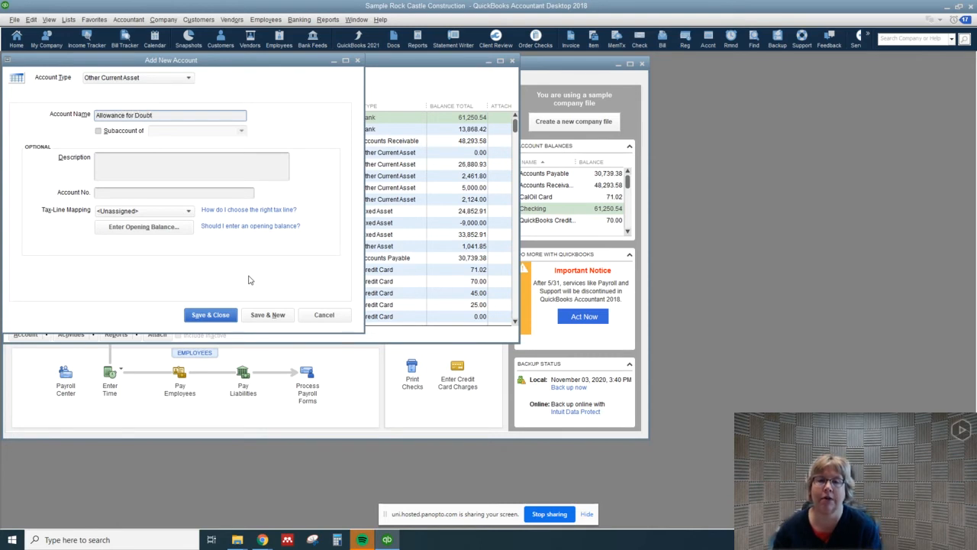
pyautogui.write('ful accounts')
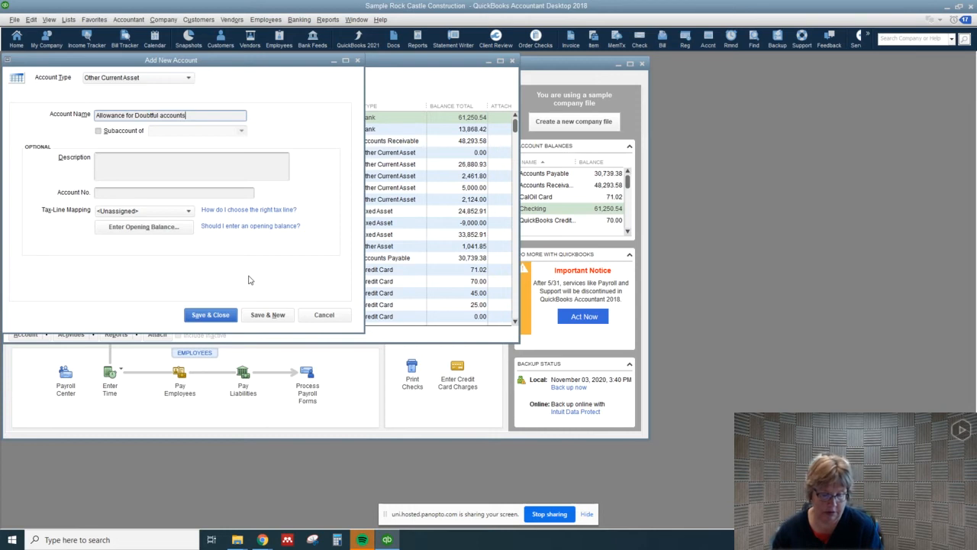
pyautogui.moveTo(223, 275)
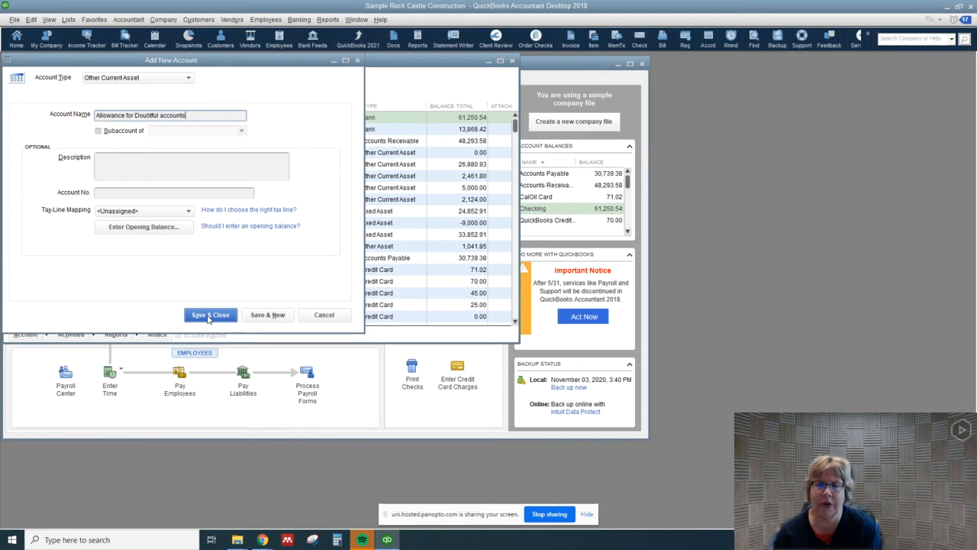
pyautogui.click(210, 314)
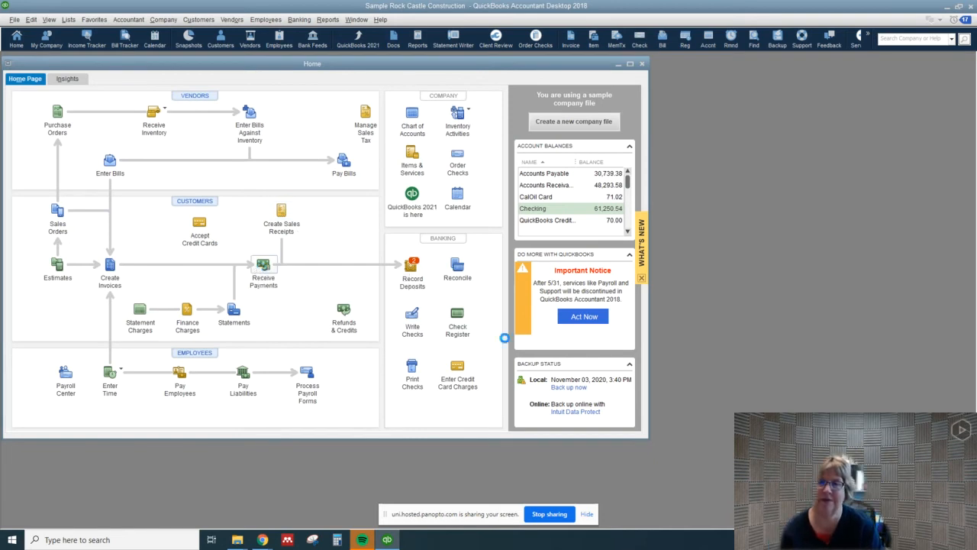
pyautogui.click(263, 271)
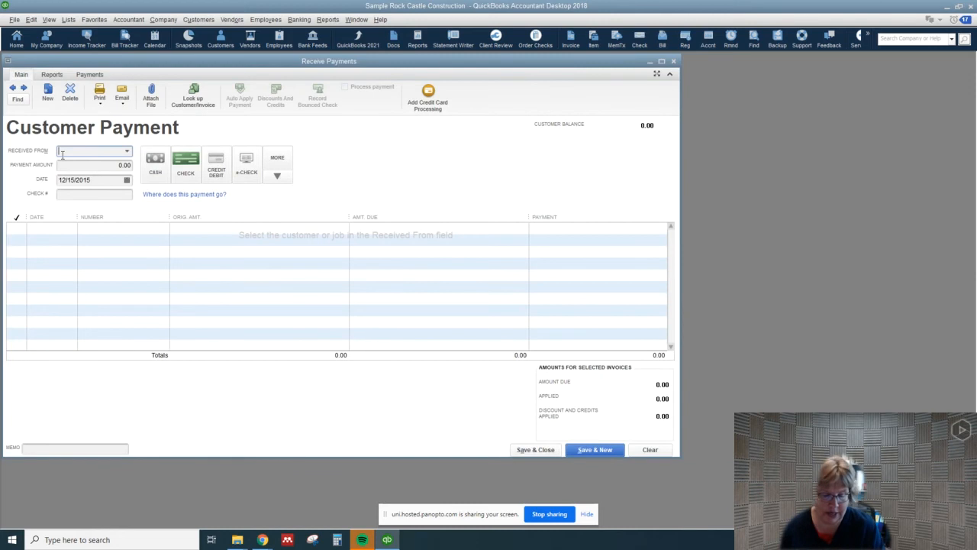
pyautogui.click(92, 151)
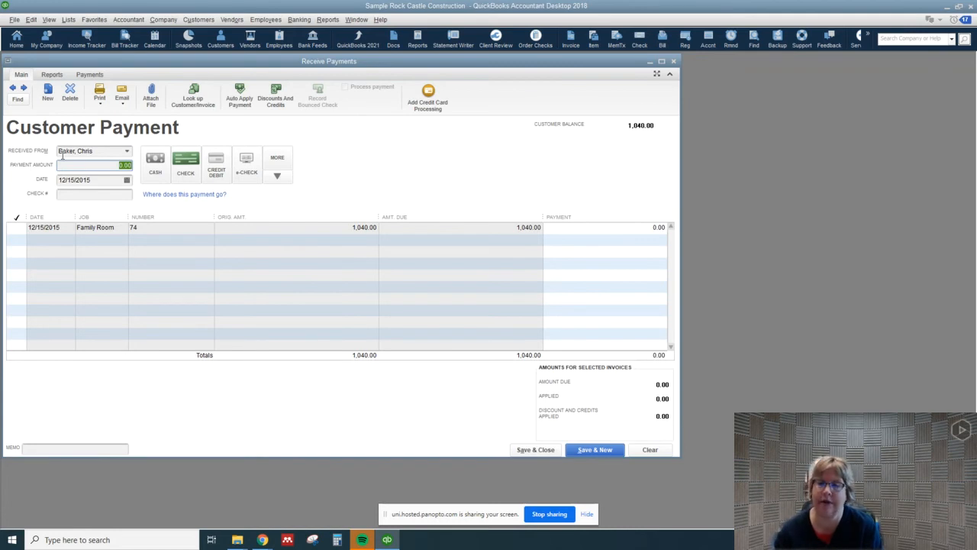
pyautogui.moveTo(275, 95)
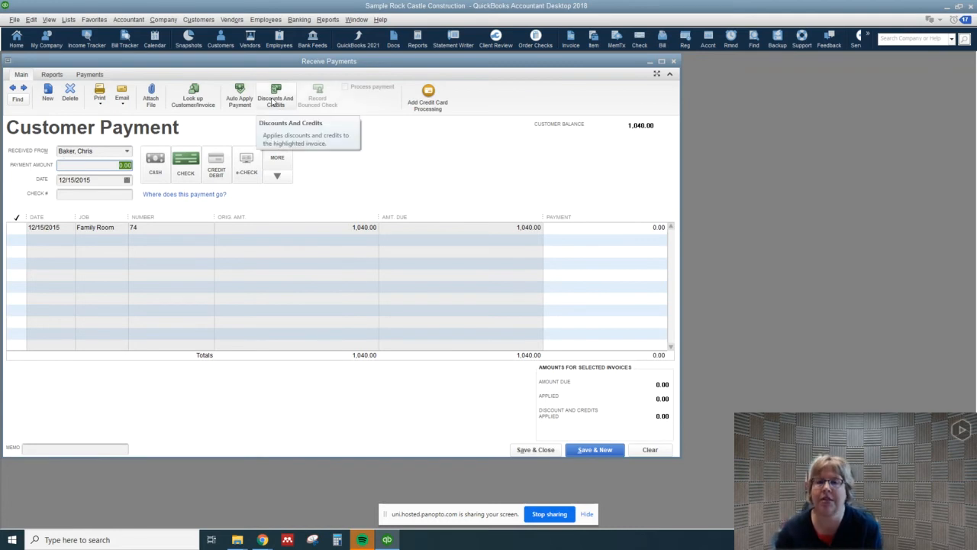
pyautogui.click(275, 96)
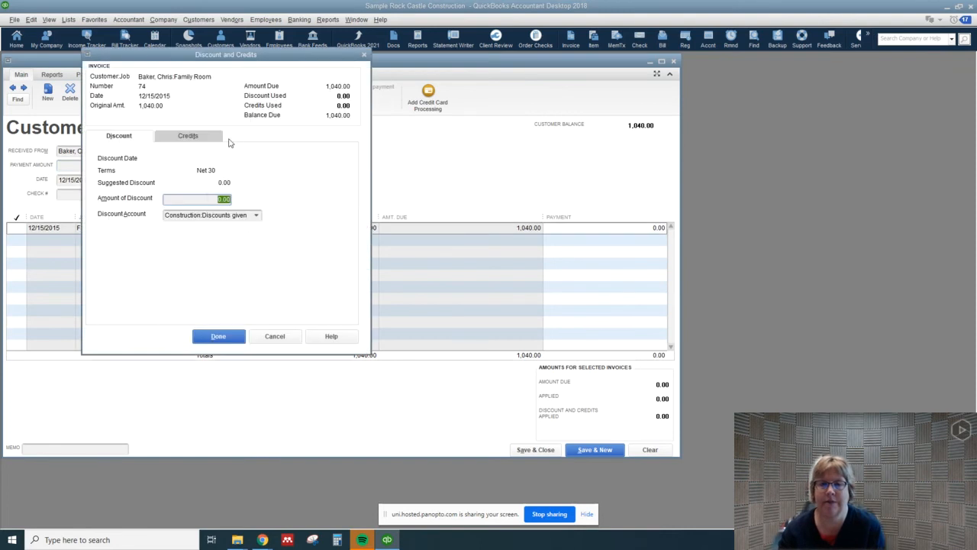
pyautogui.write('1040')
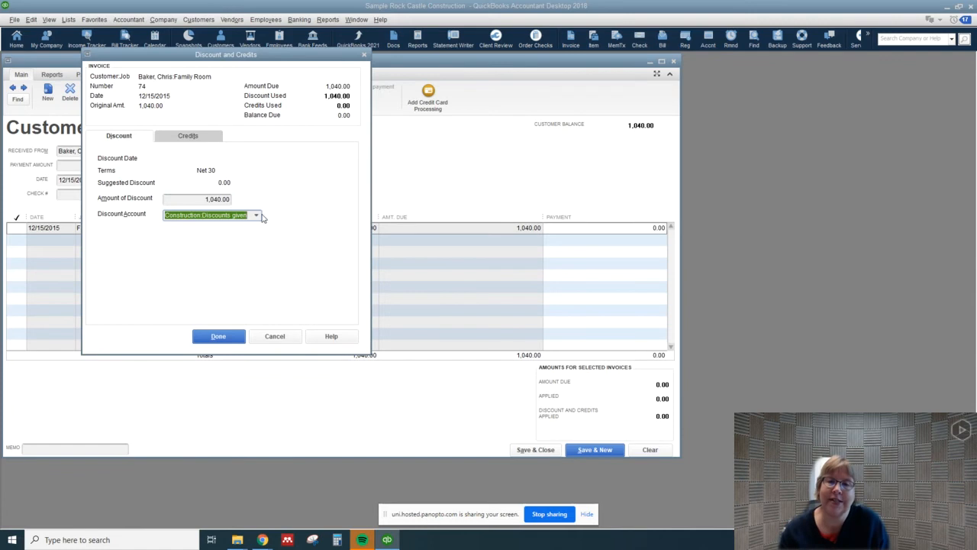
pyautogui.click(256, 215)
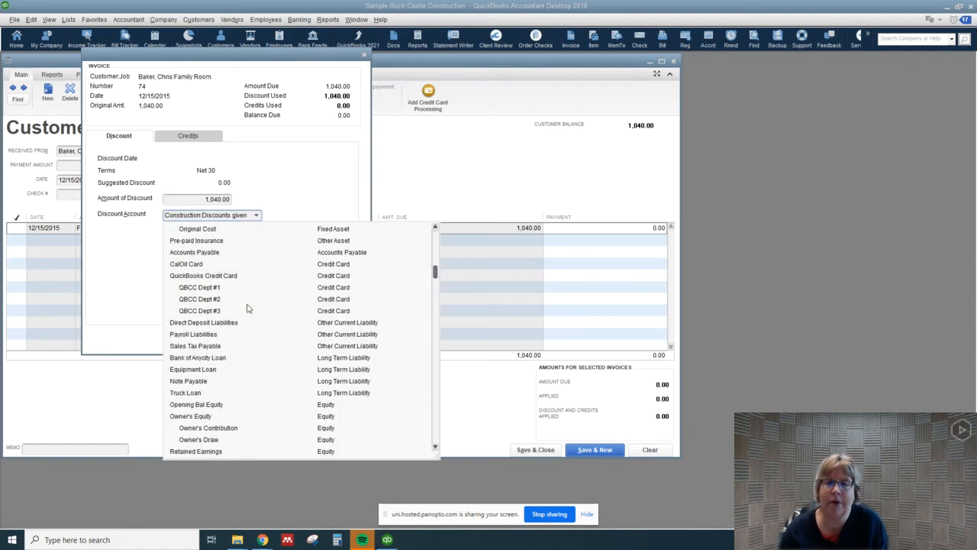
pyautogui.scroll(-3)
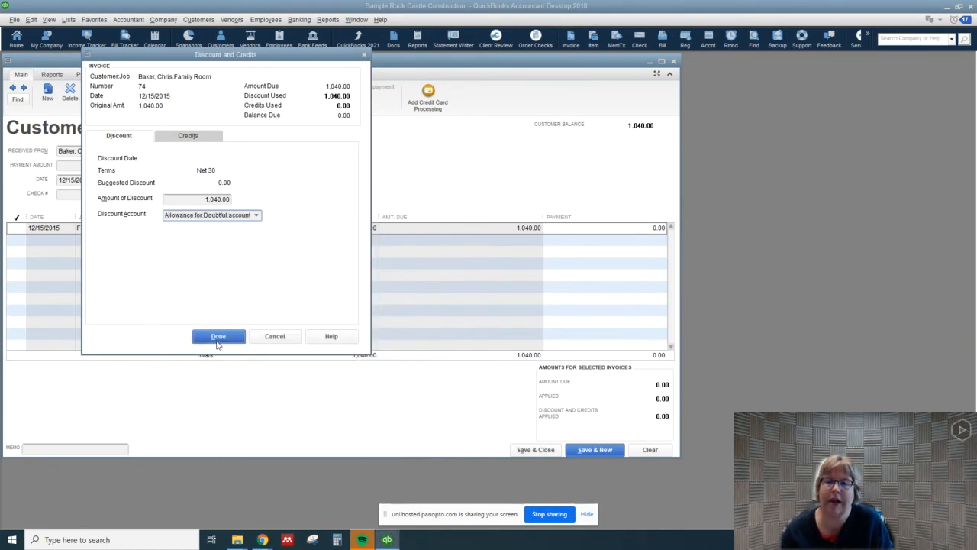
pyautogui.click(218, 336)
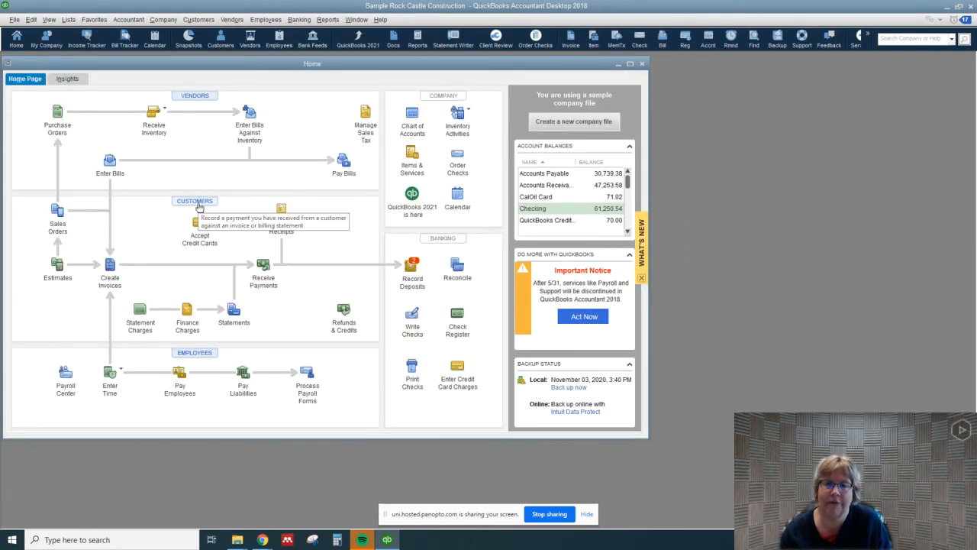
pyautogui.moveTo(148, 233)
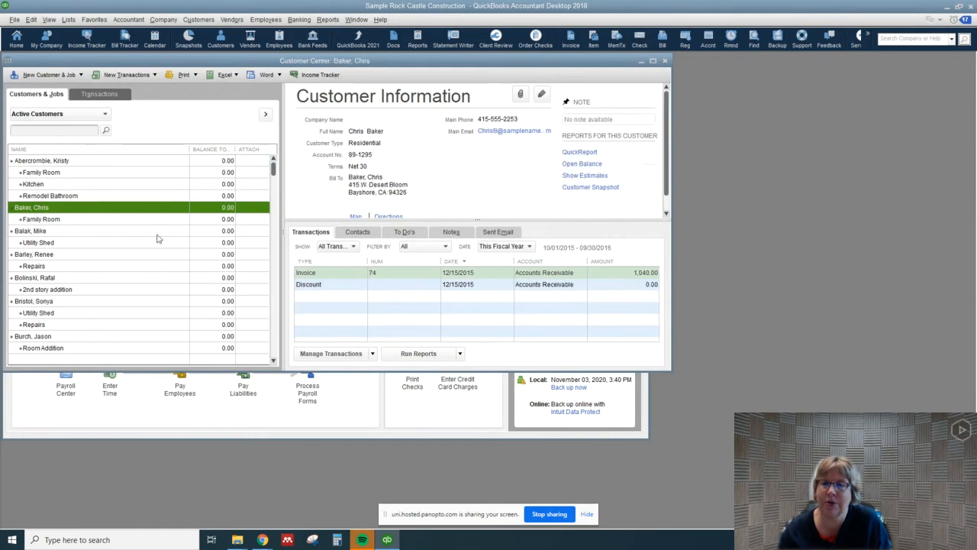
pyautogui.moveTo(346, 281)
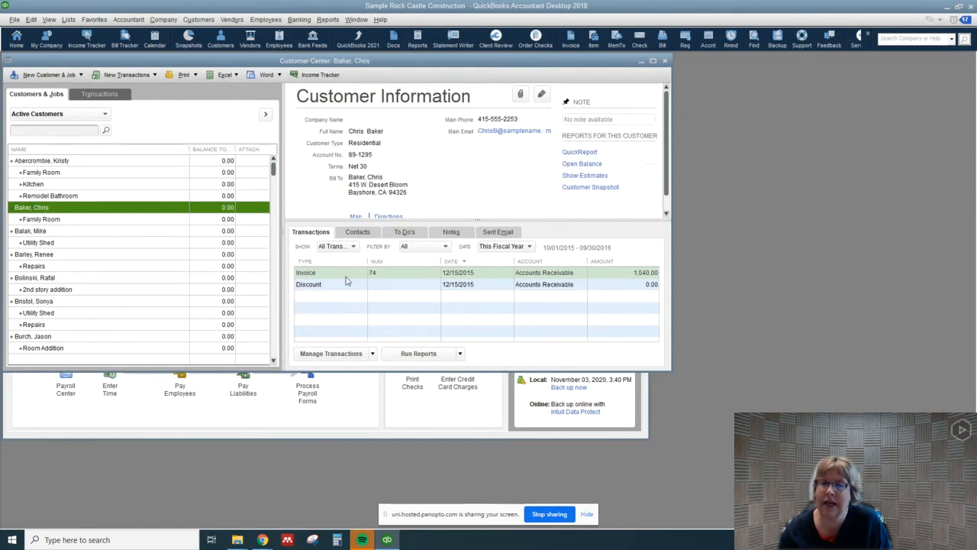
pyautogui.moveTo(547, 283)
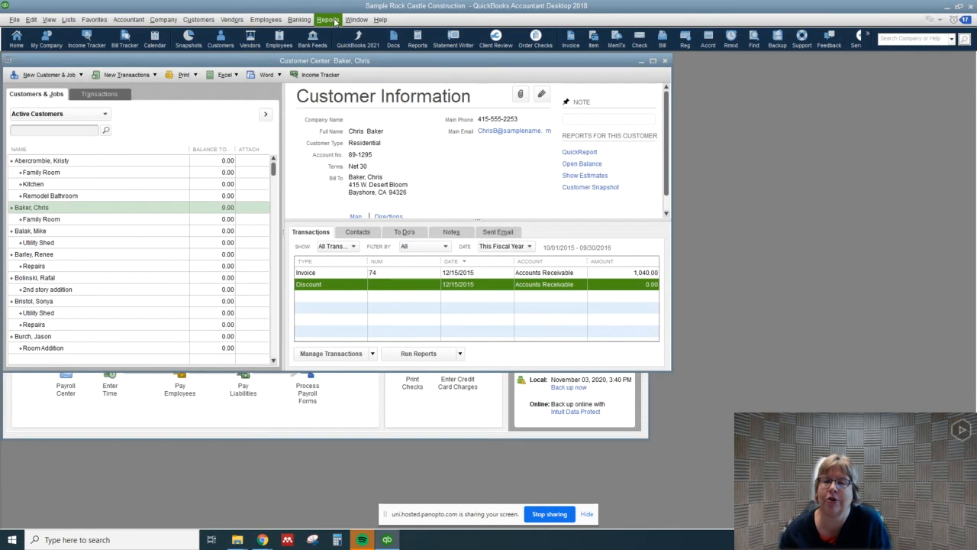
pyautogui.click(327, 19)
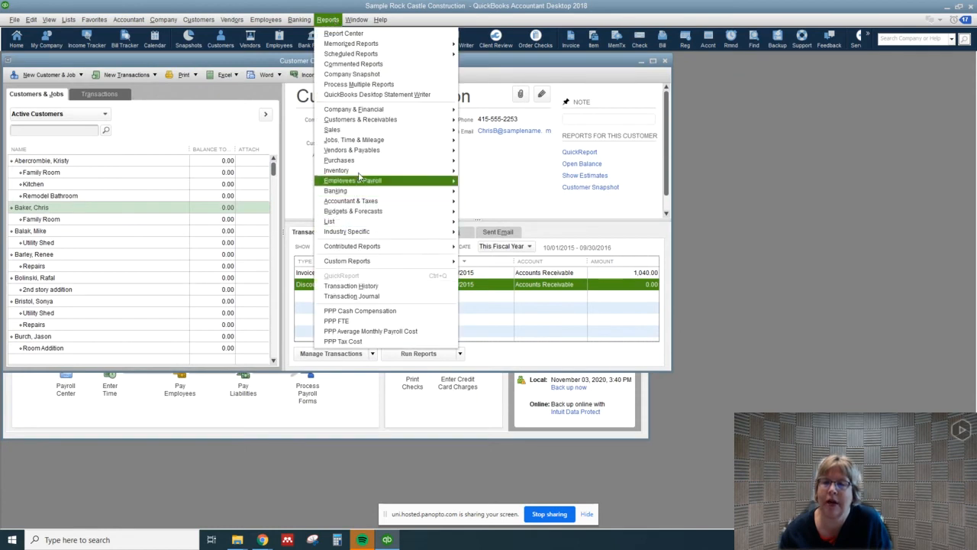
pyautogui.moveTo(350, 200)
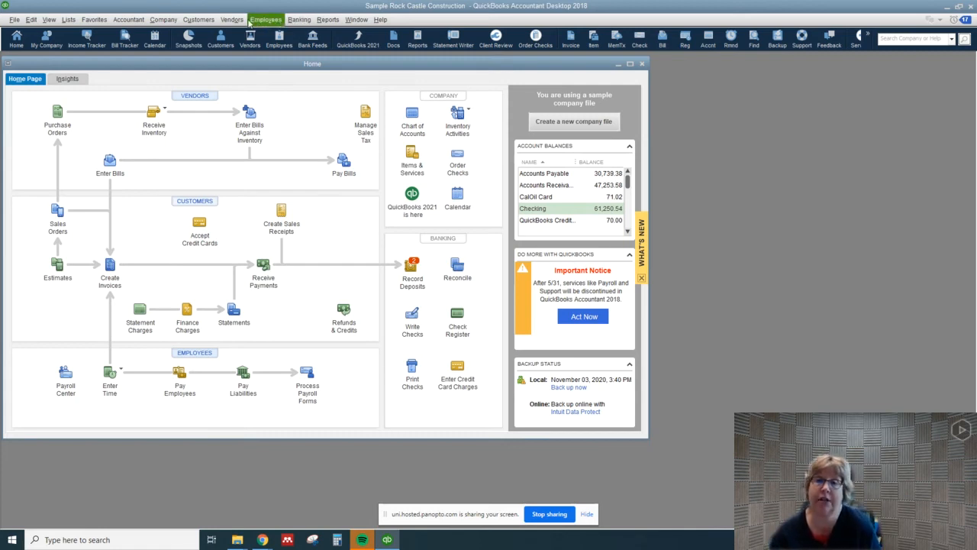
pyautogui.moveTo(232, 19)
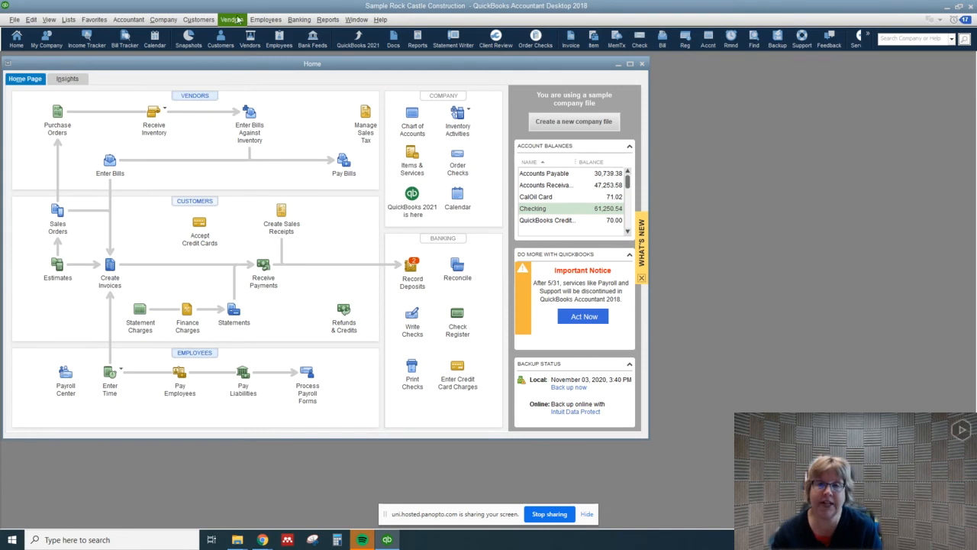
pyautogui.moveTo(128, 19)
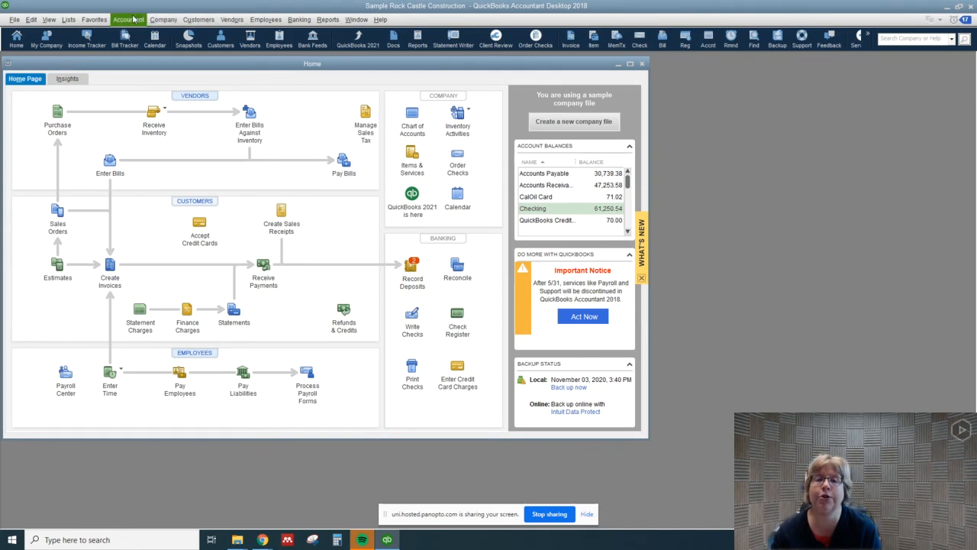
# - Enter journal entry A106: debit Checking 500, credit Interest Income 500, and save
pyautogui.click(128, 19)
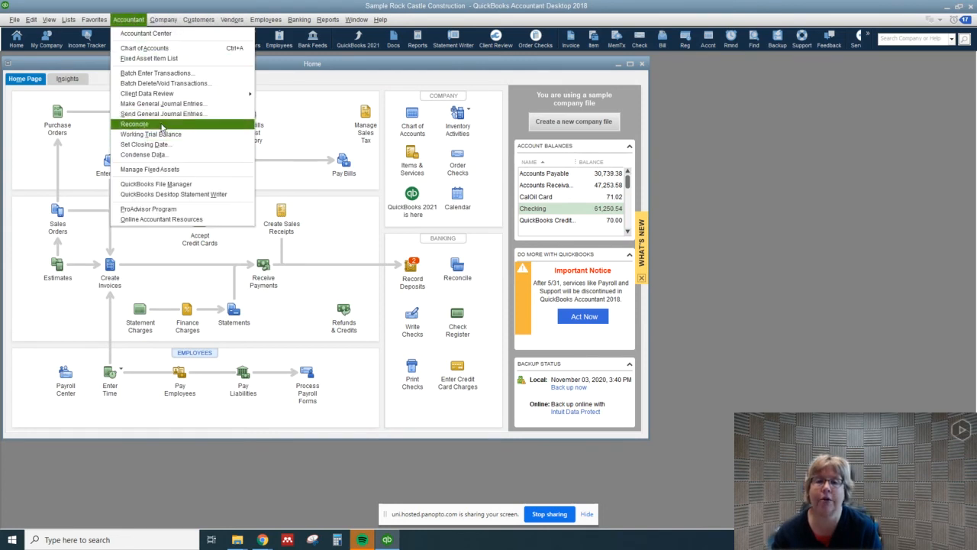
pyautogui.click(163, 103)
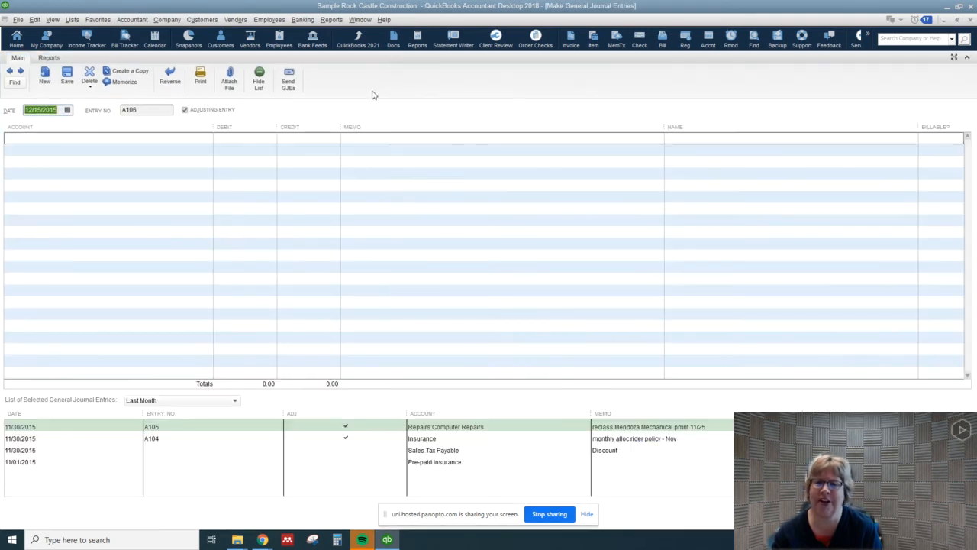
pyautogui.click(259, 79)
pyautogui.write('Che')
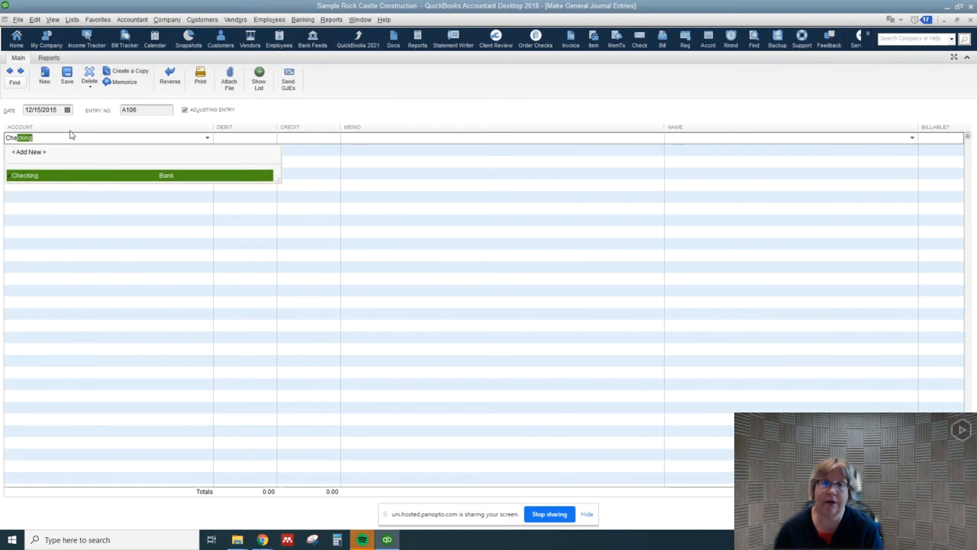
pyautogui.click(25, 175)
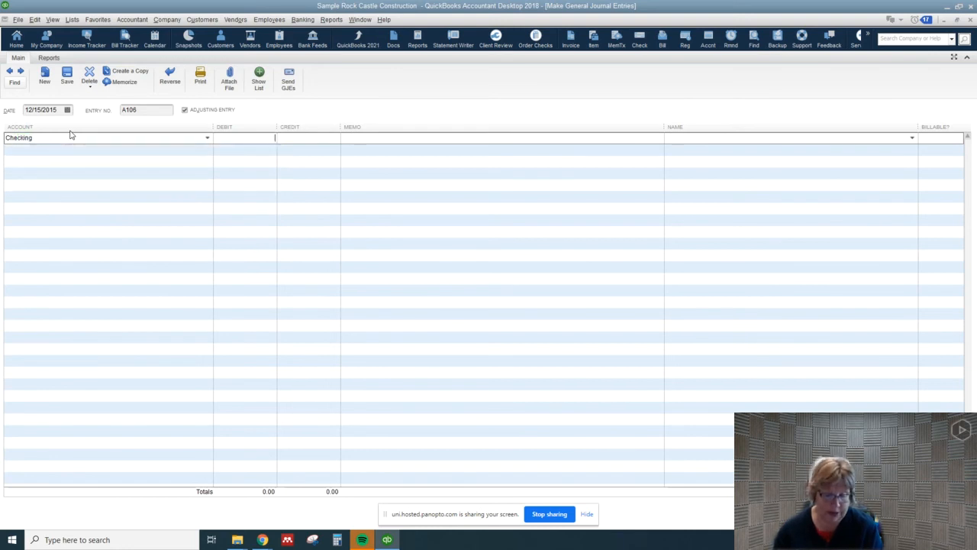
pyautogui.write('500.00')
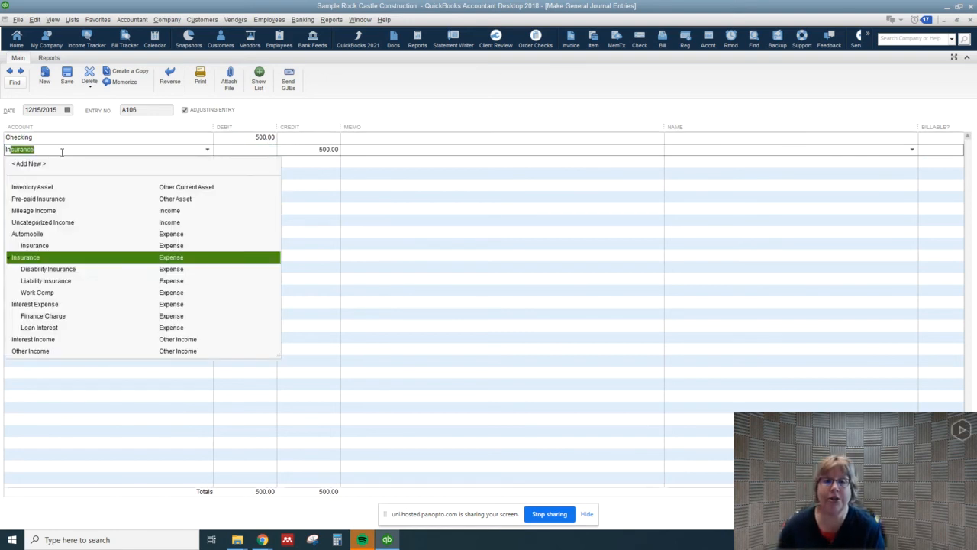
pyautogui.write('Interest Expense')
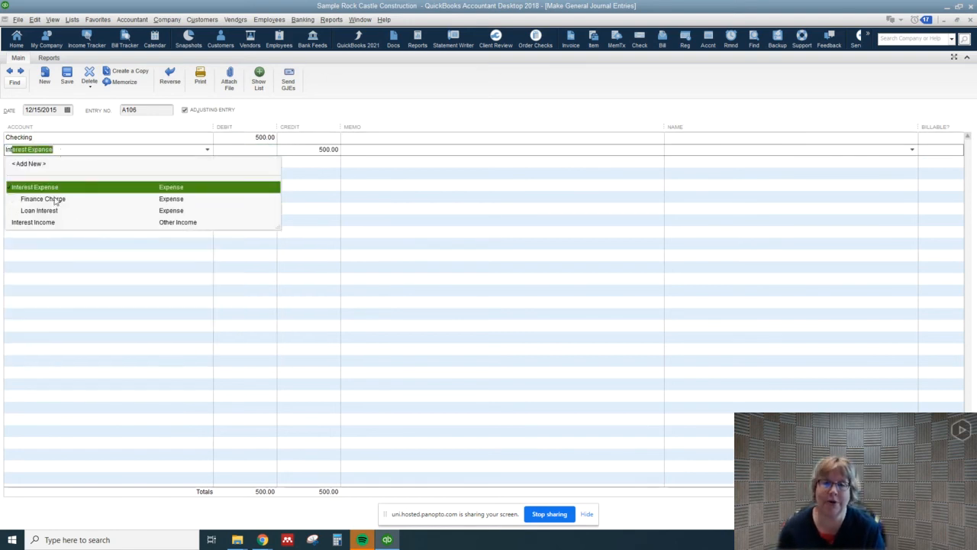
pyautogui.click(32, 222)
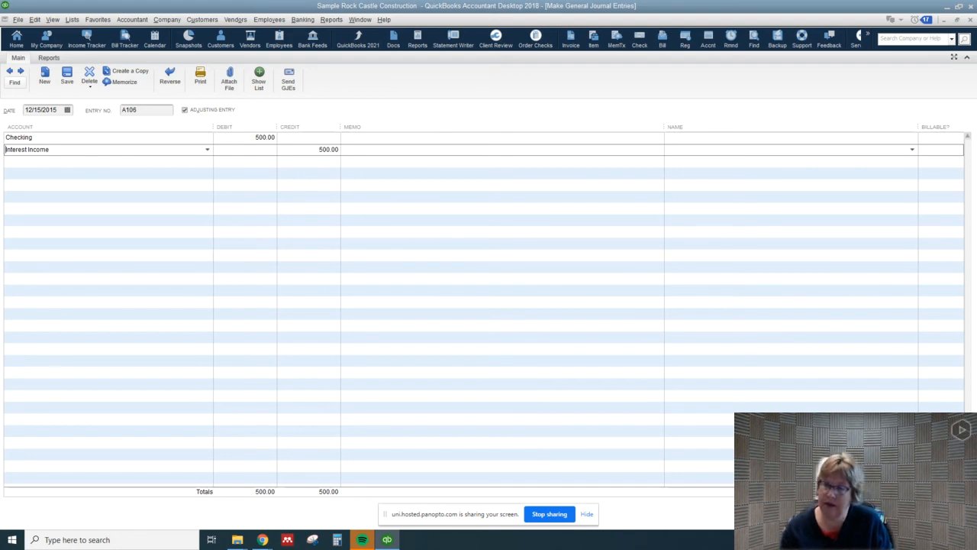
pyautogui.click(16, 39)
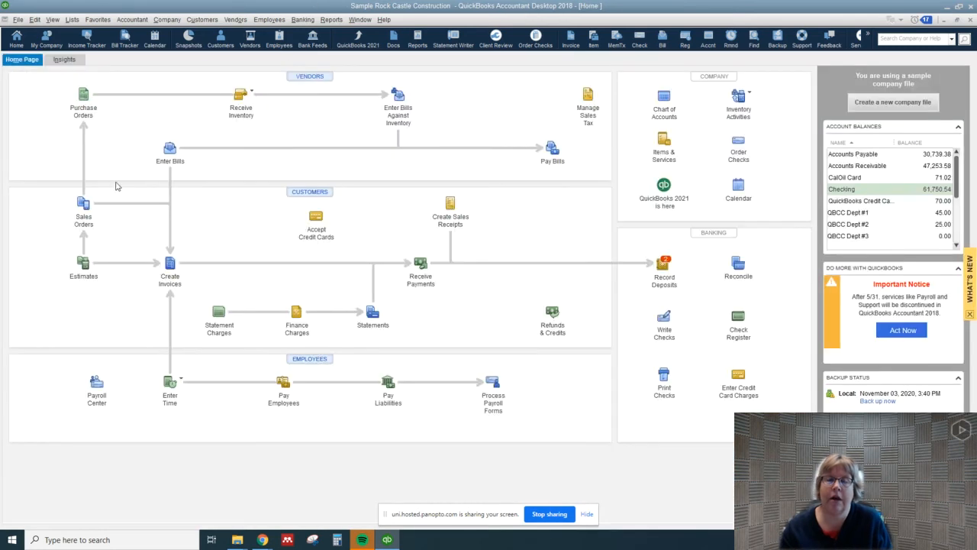
pyautogui.moveTo(149, 94)
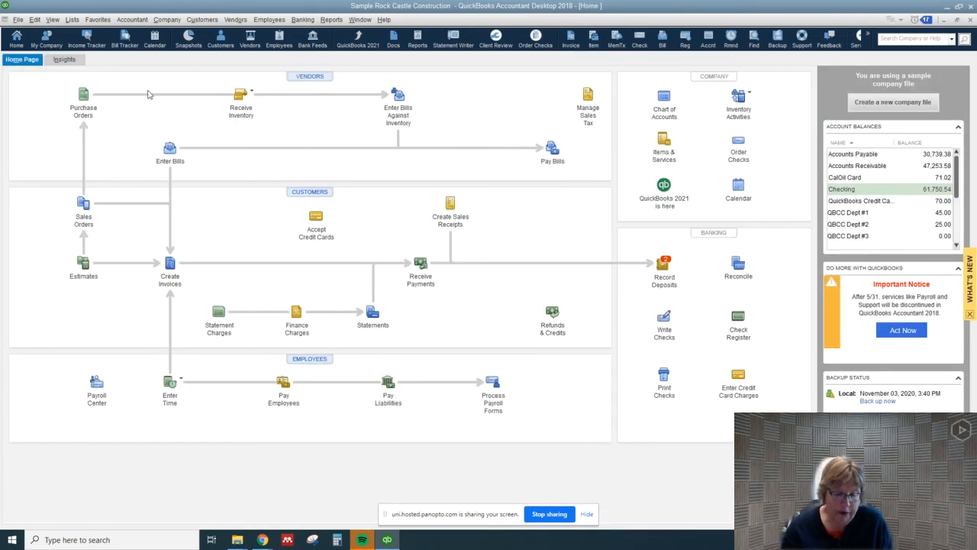
pyautogui.moveTo(166, 19)
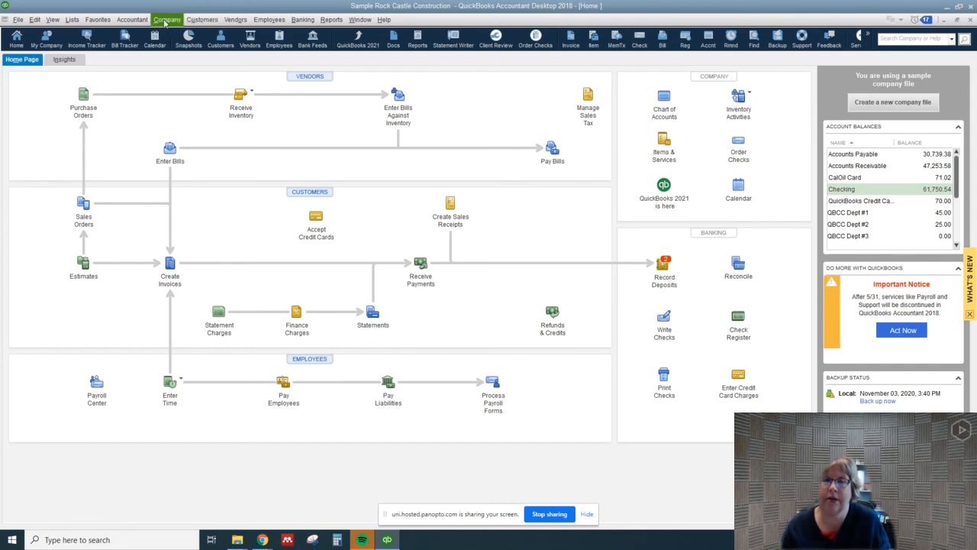
# - Answer Yes to the prompt about recording the unrecorded journal entry
pyautogui.click(132, 19)
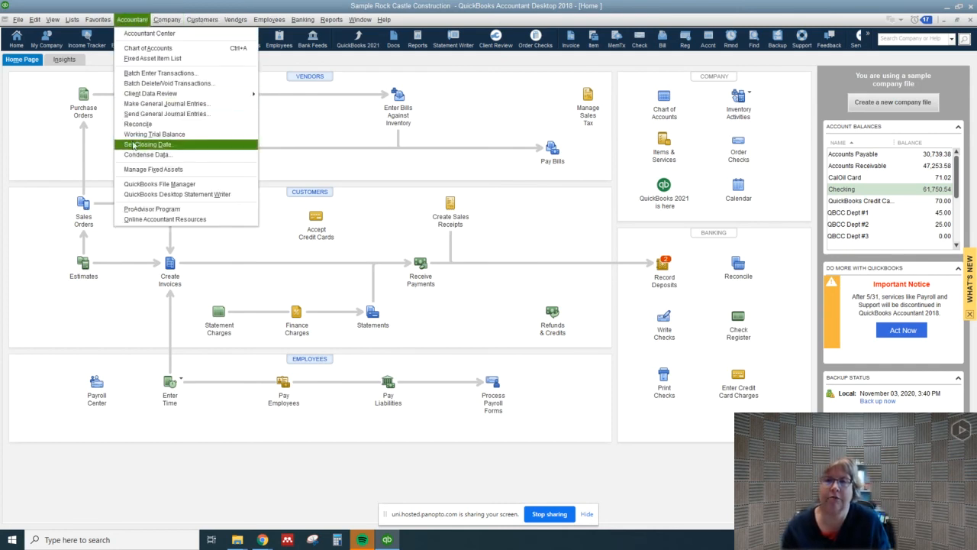
pyautogui.click(167, 103)
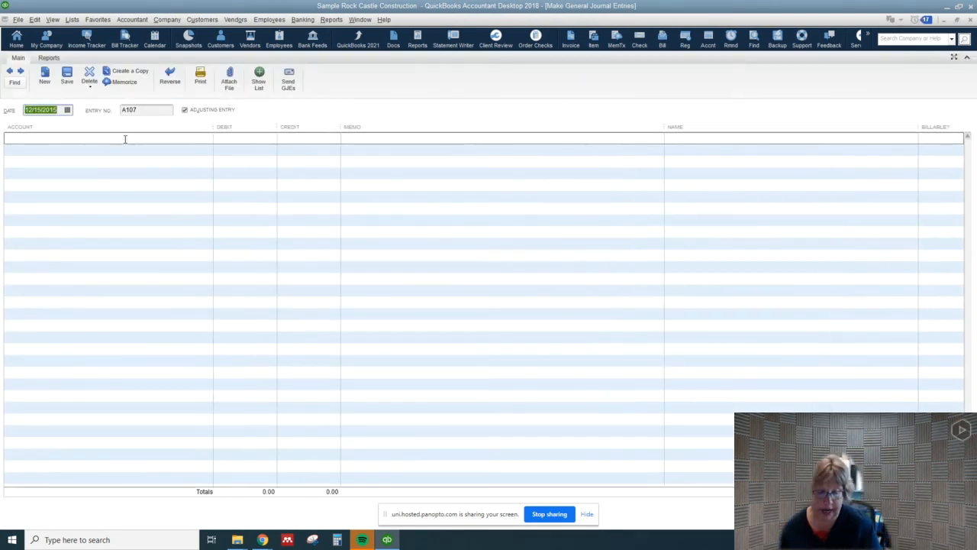
pyautogui.write('un')
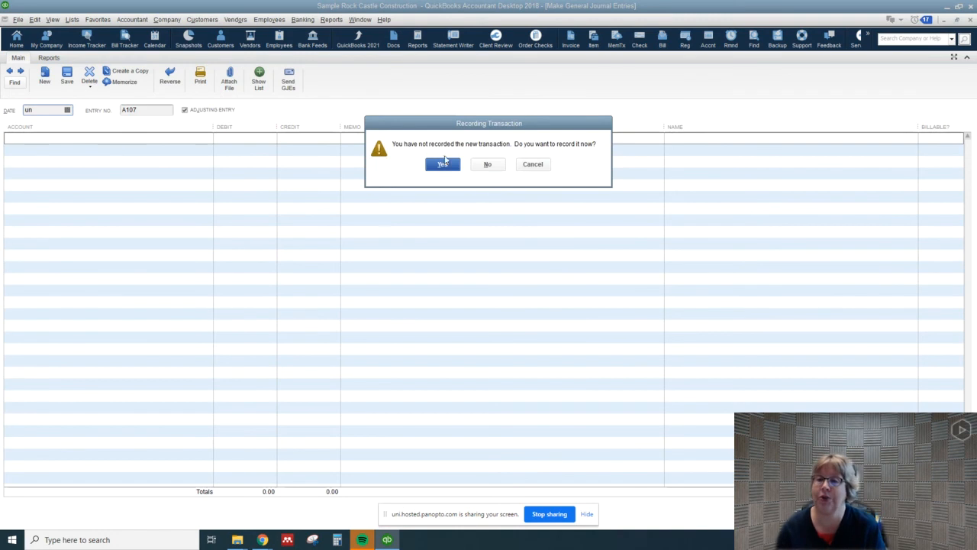
pyautogui.click(487, 164)
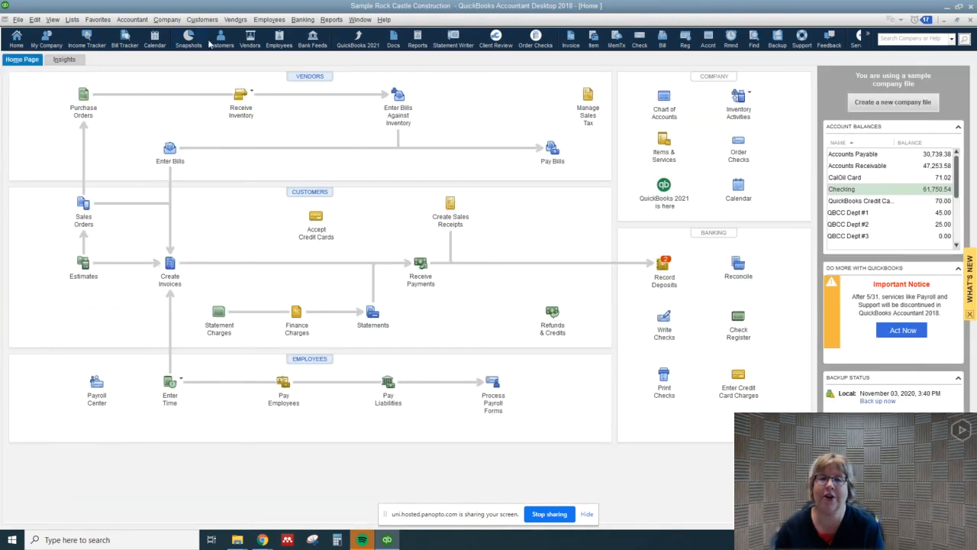
# - Begin entry A107 debiting Undeposited Funds 800.00 and choose the 800.00 credit account
pyautogui.click(132, 19)
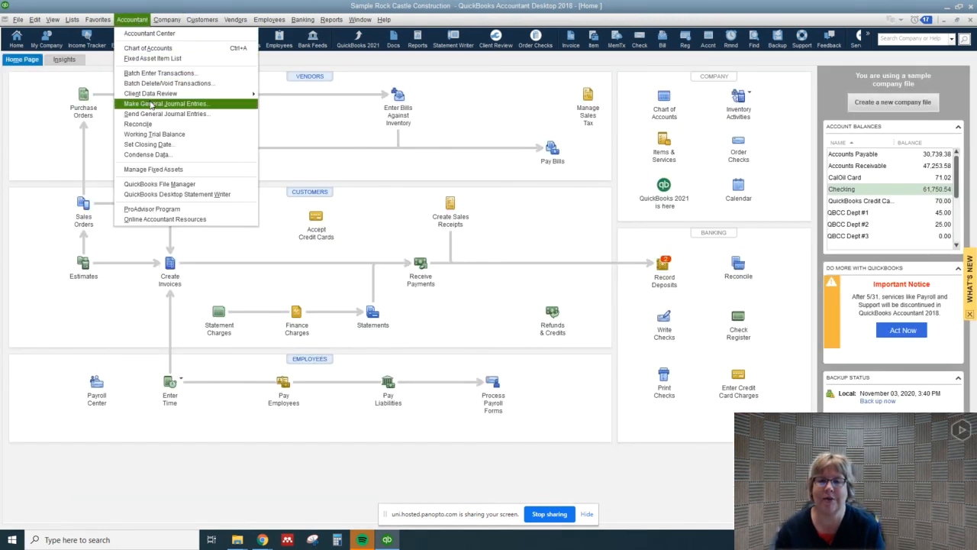
pyautogui.click(165, 103)
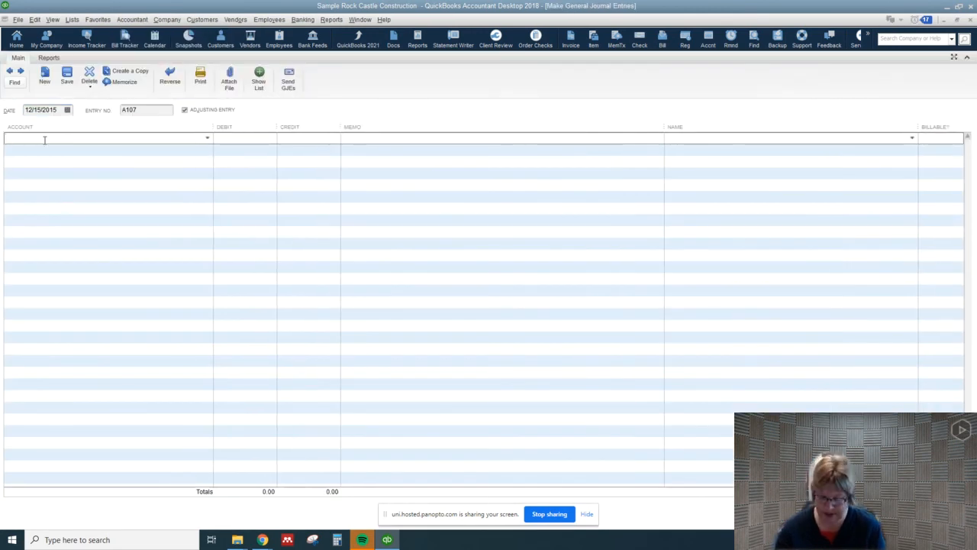
pyautogui.write('Undeposited Funds')
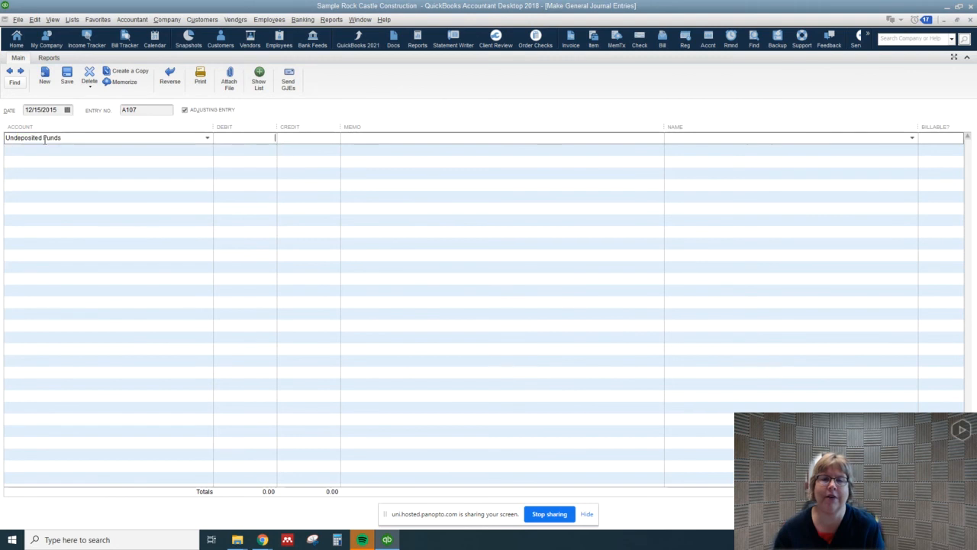
pyautogui.write('8')
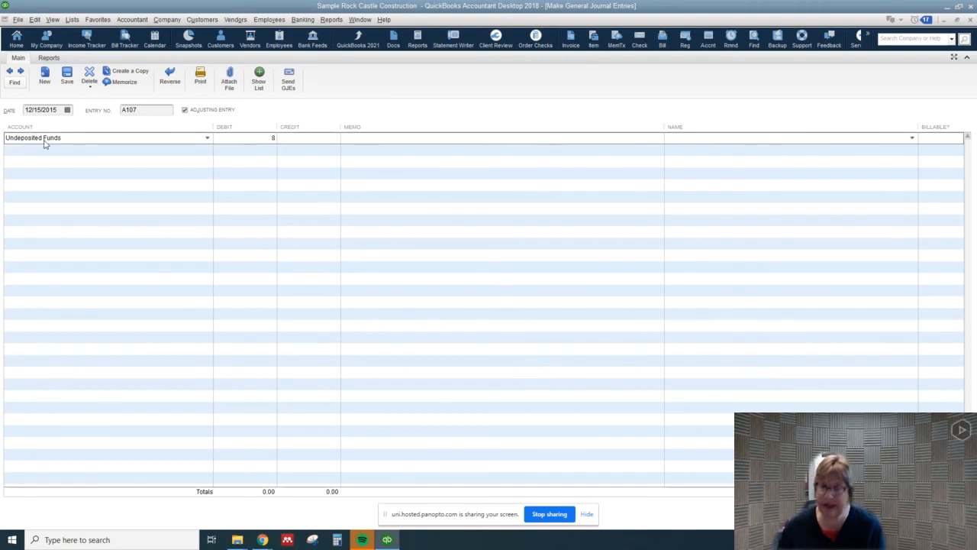
pyautogui.write('800.00')
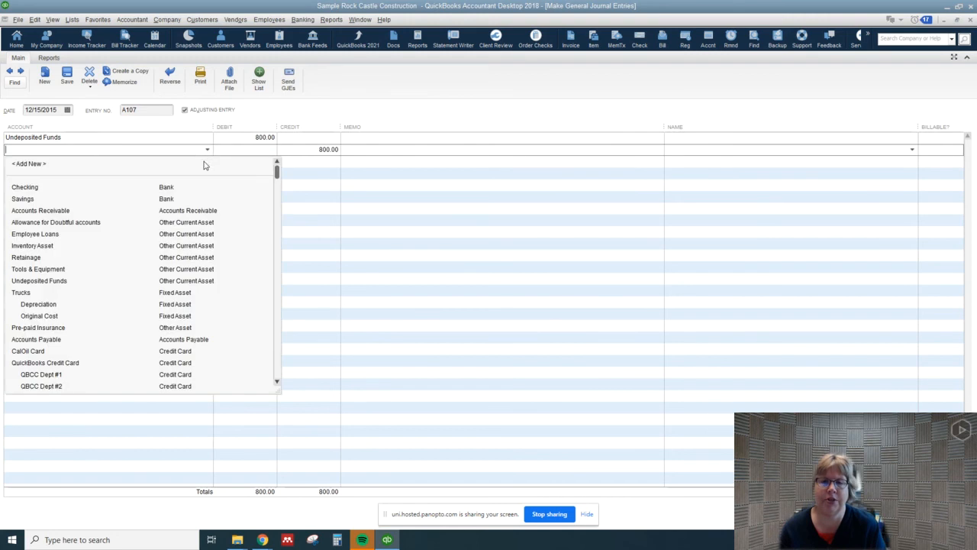
pyautogui.scroll(-3)
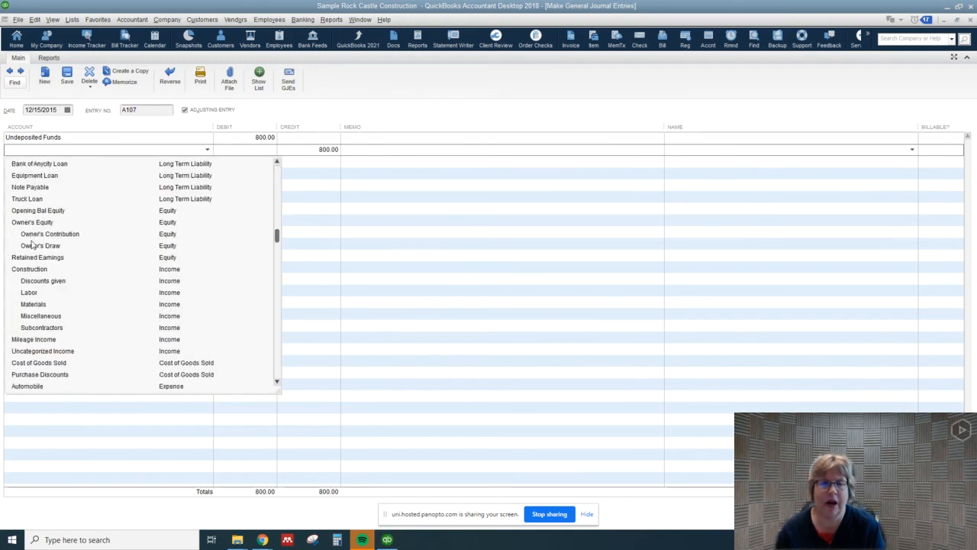
pyautogui.scroll(-3)
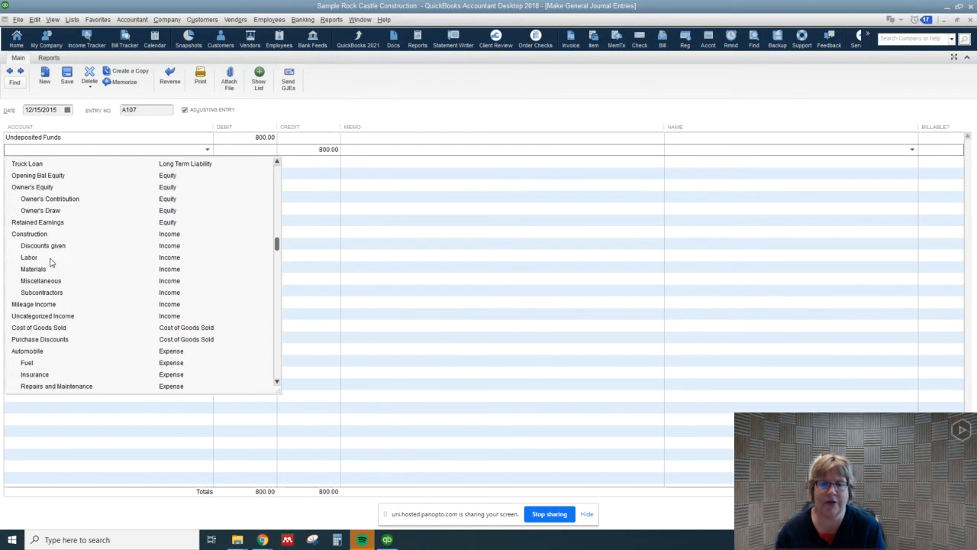
pyautogui.moveTo(57, 324)
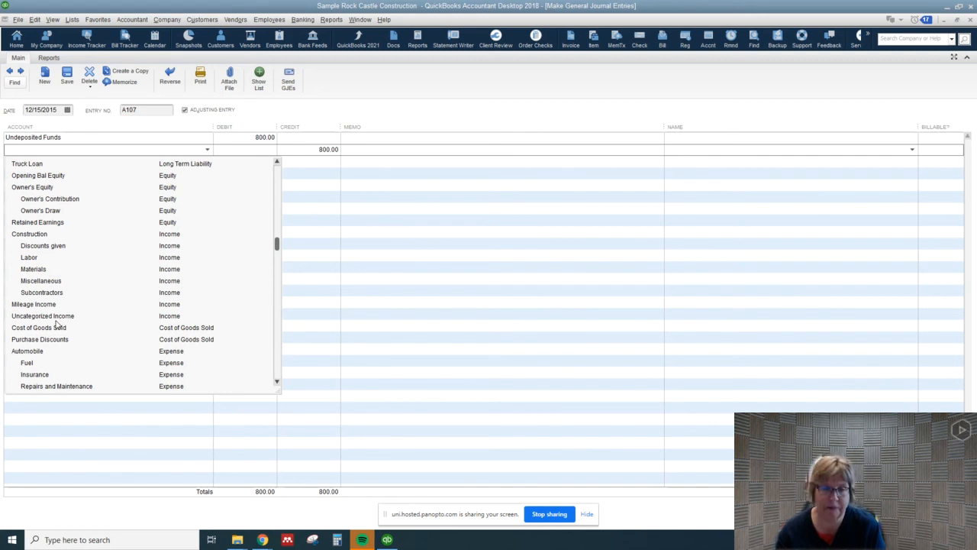
pyautogui.click(42, 315)
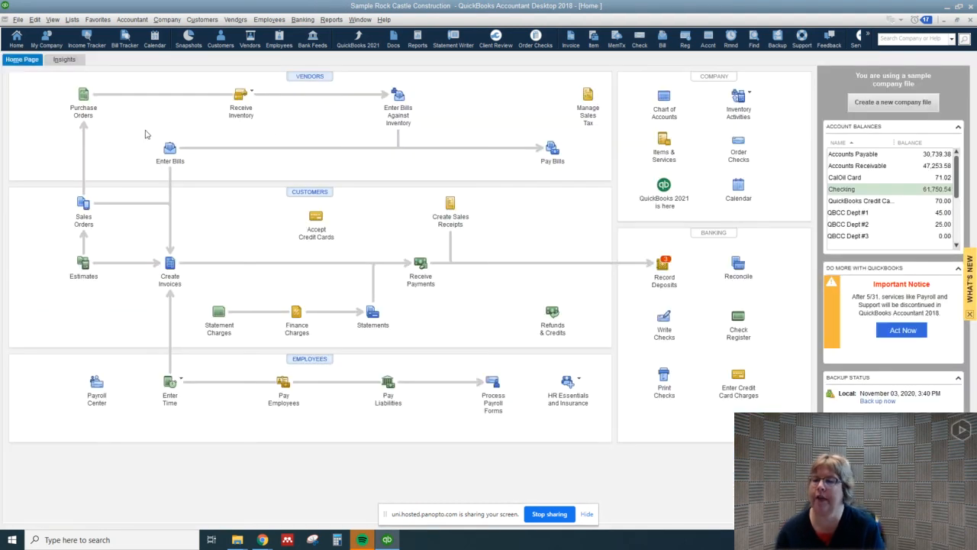
pyautogui.moveTo(495, 202)
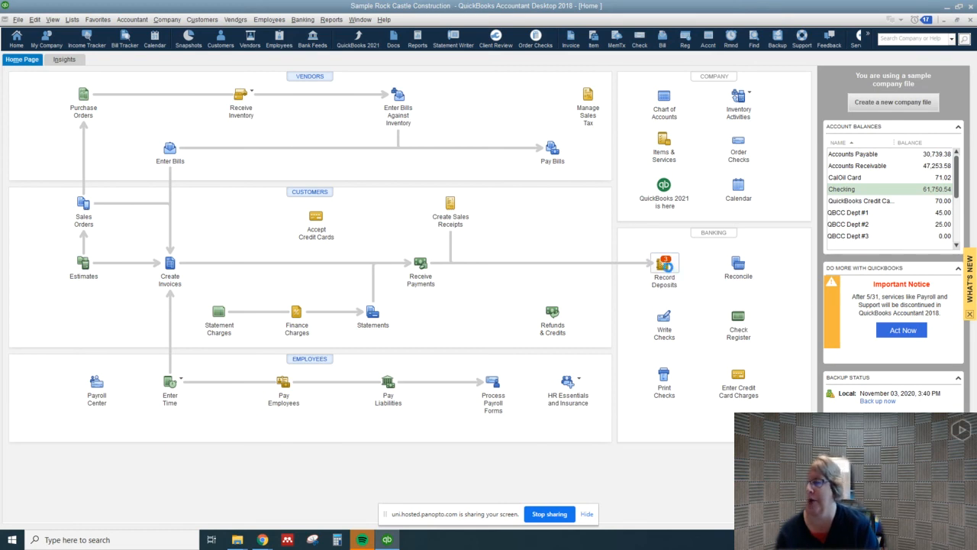
# - Enter a Great Statewide Bank deposit from Note Payable, check 4564, method Check, amount 500
pyautogui.click(663, 263)
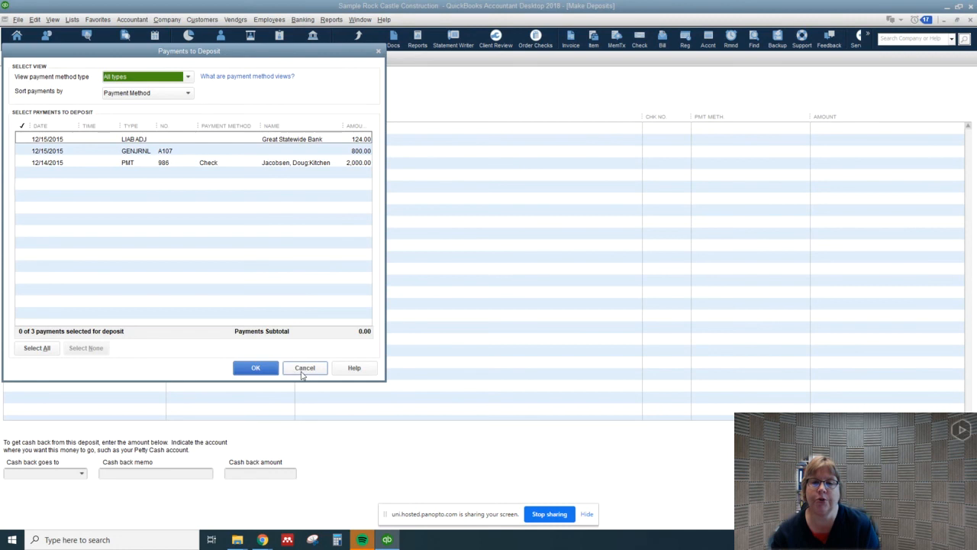
pyautogui.click(304, 367)
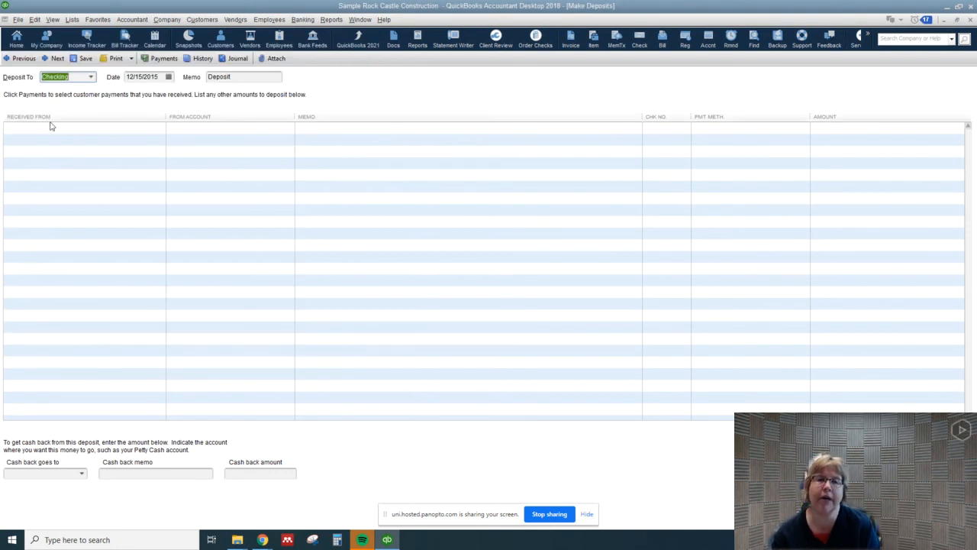
pyautogui.click(76, 128)
pyautogui.write('No')
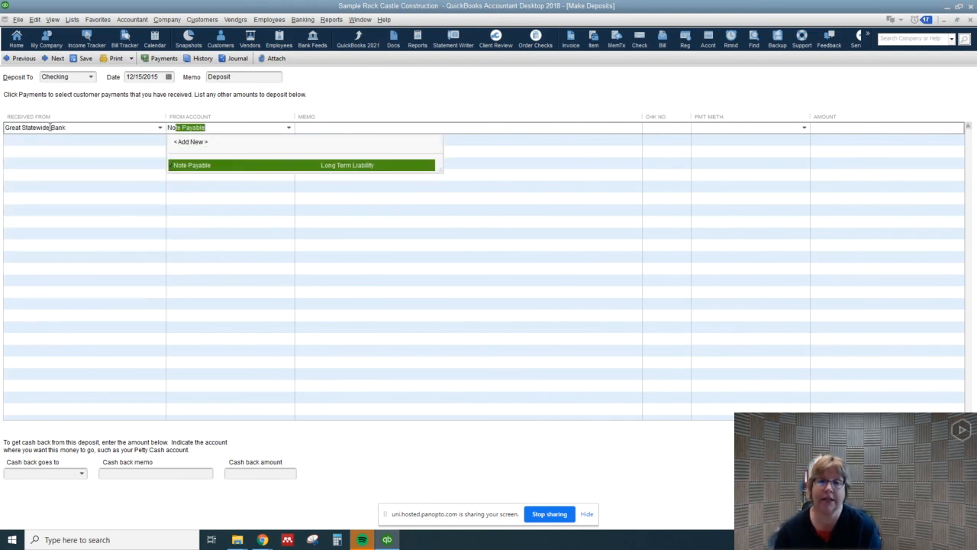
pyautogui.click(192, 165)
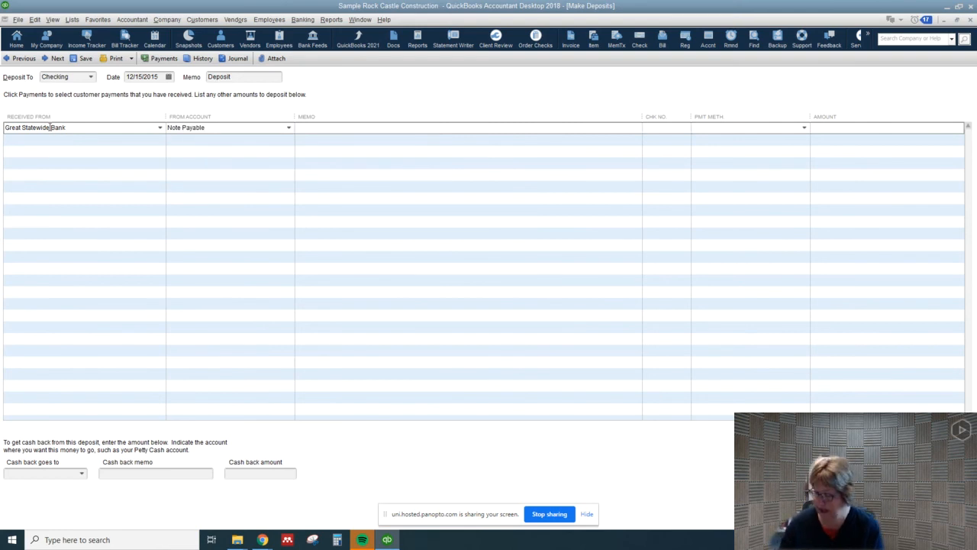
pyautogui.write('4564')
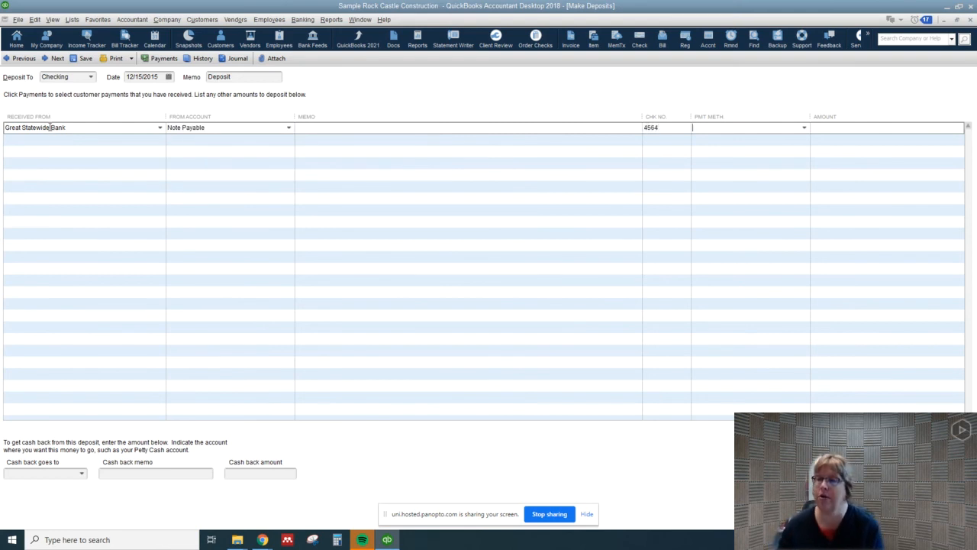
pyautogui.click(804, 128)
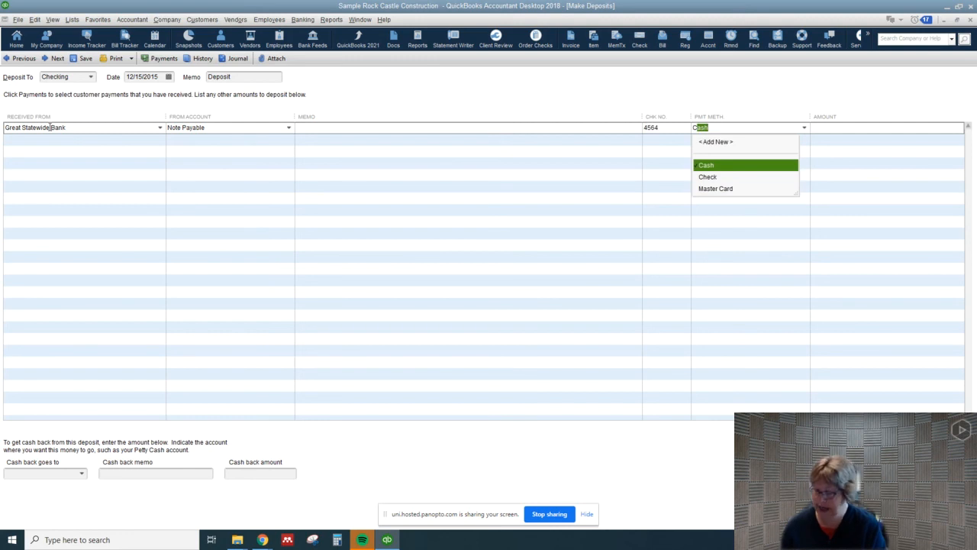
pyautogui.click(708, 176)
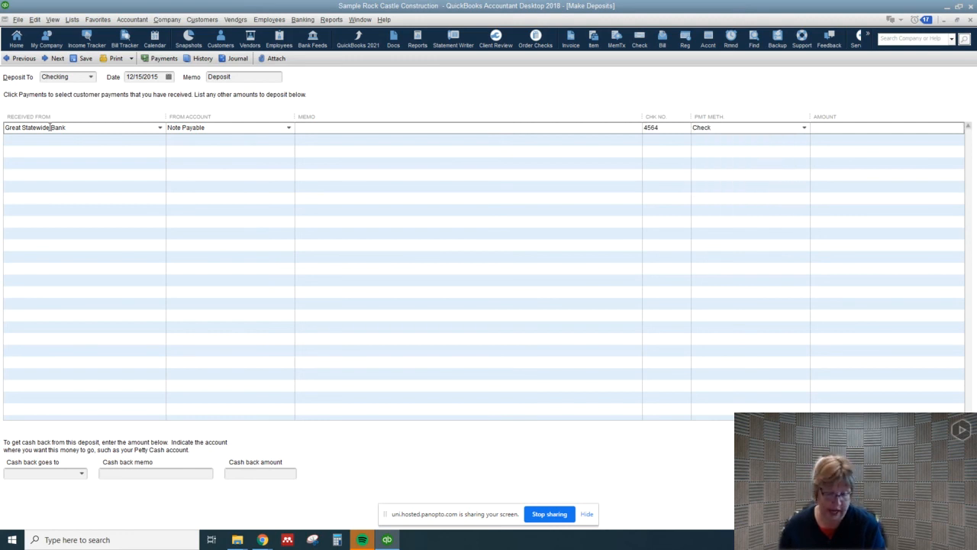
pyautogui.write('500')
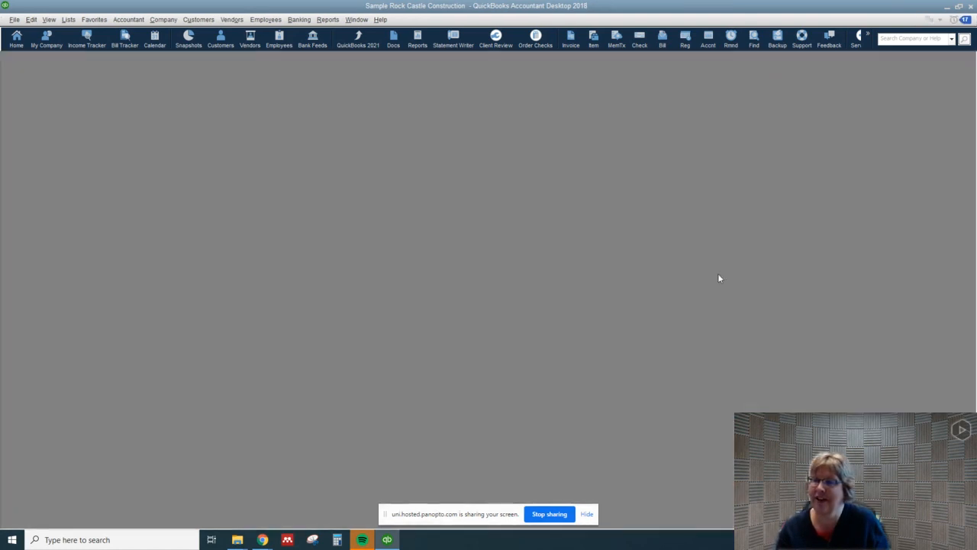
pyautogui.moveTo(234, 92)
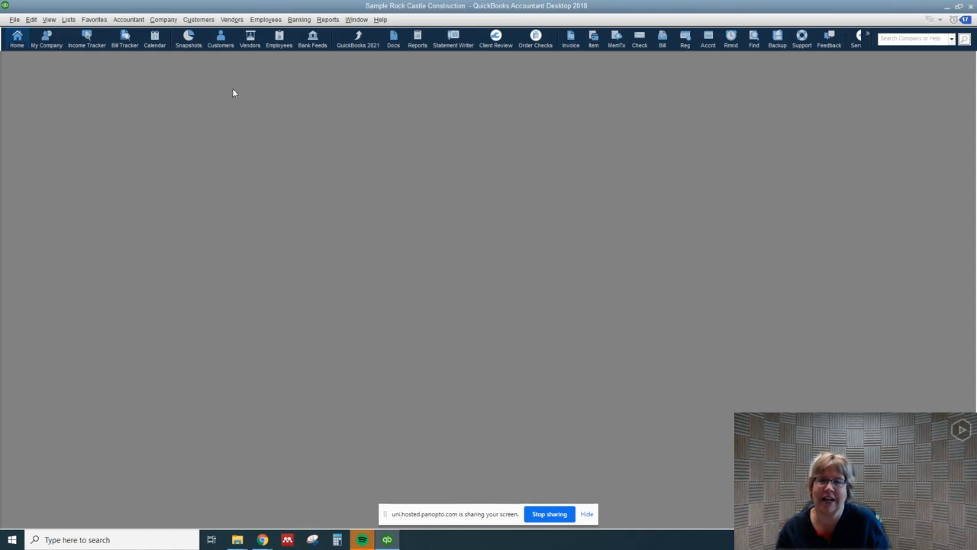
# - Return to the Home page
pyautogui.click(17, 40)
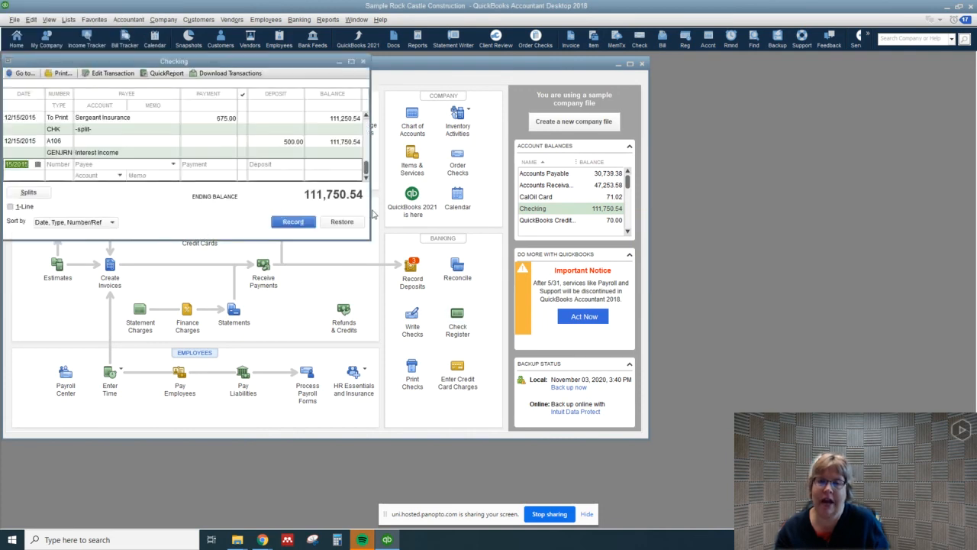
pyautogui.moveTo(369, 242)
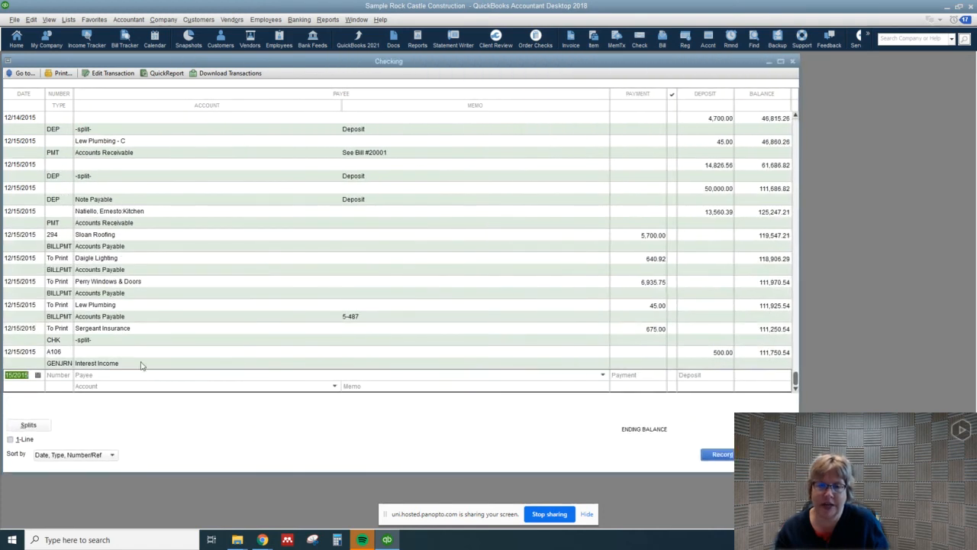
pyautogui.moveTo(151, 352)
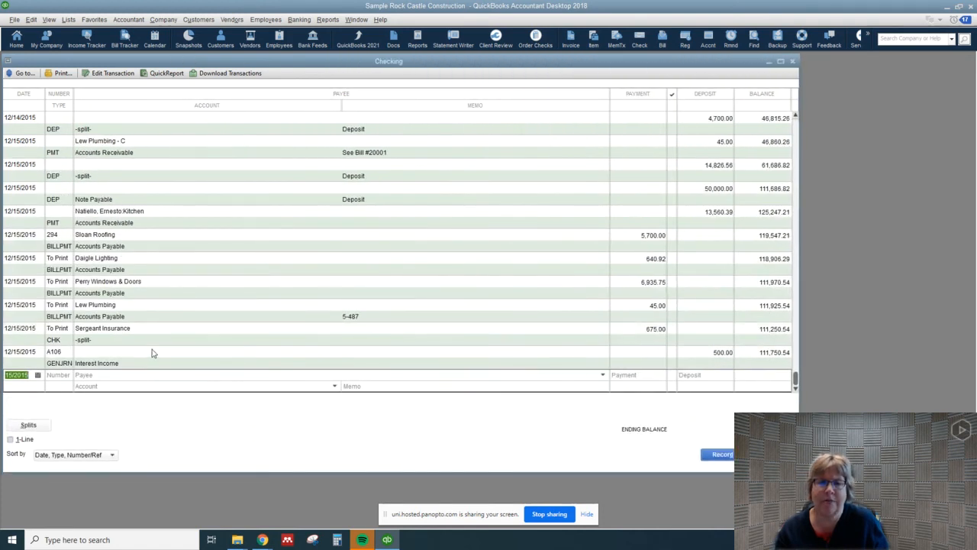